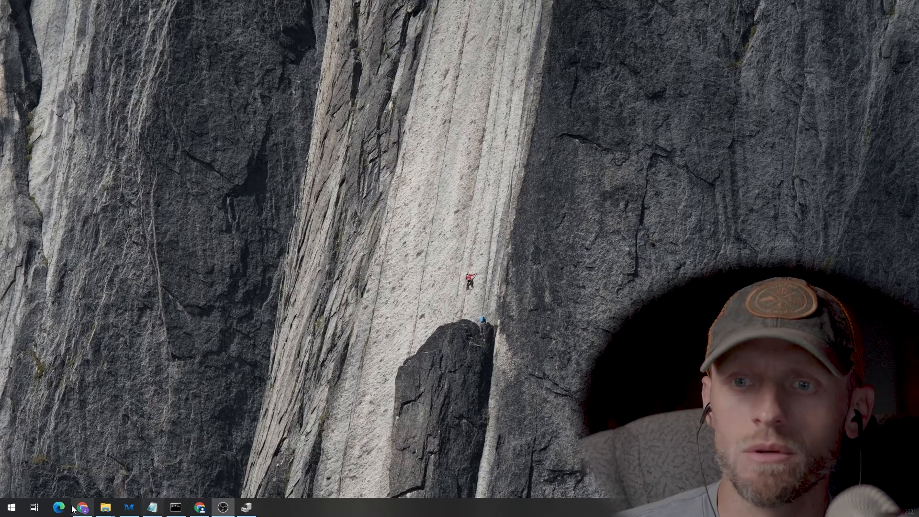
Step: Bring up Chrome showing the Amazon page for the Panda Wireless PAU06 USB Wi-Fi adapter
{"action": "left_click", "coordinate": [83, 508]}
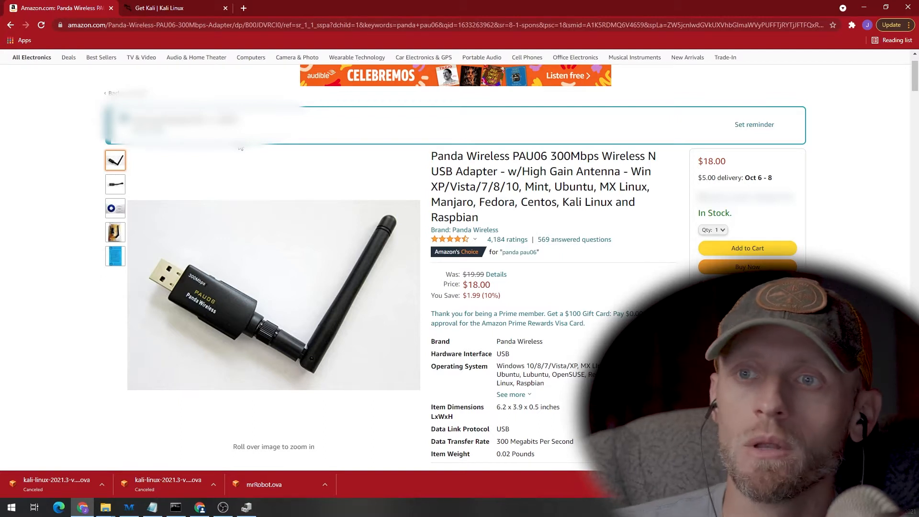
{"action": "mouse_move", "coordinate": [375, 260]}
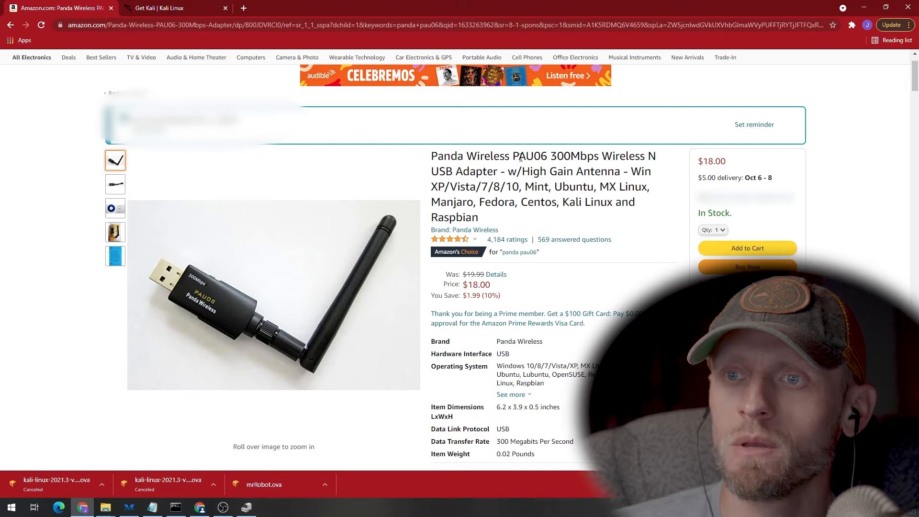
{"action": "mouse_move", "coordinate": [223, 287]}
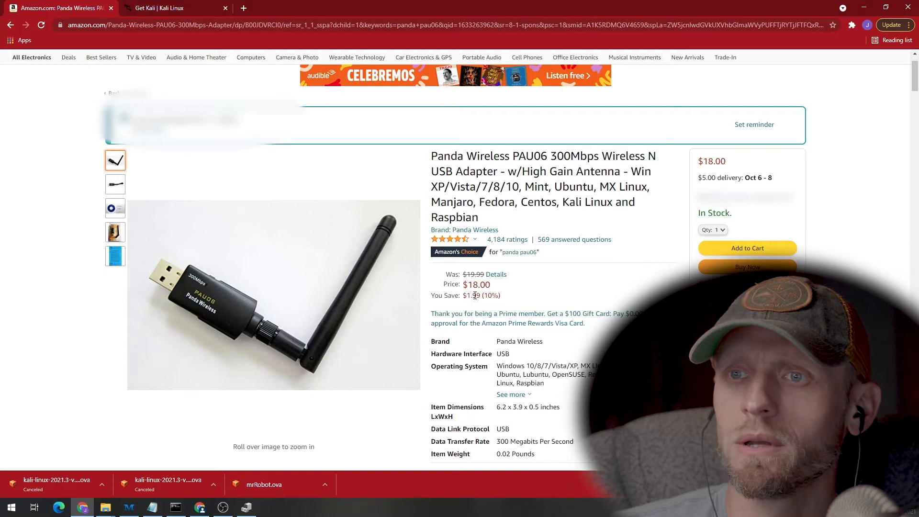
{"action": "mouse_move", "coordinate": [402, 273]}
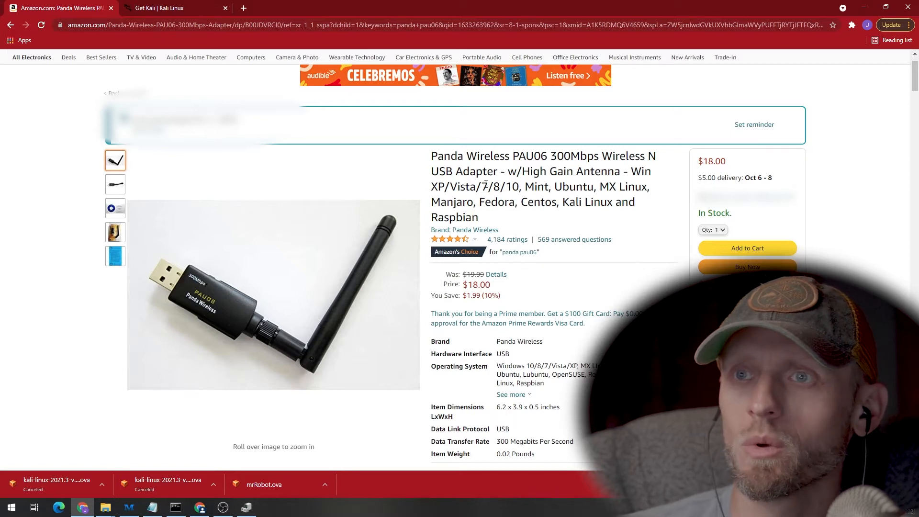
Step: Minimise Chrome and launch VirtualBox Manager listing the Ubuntu, Kali, CentOS, RedHat and MrRobot VMs
{"action": "left_click", "coordinate": [877, 7]}
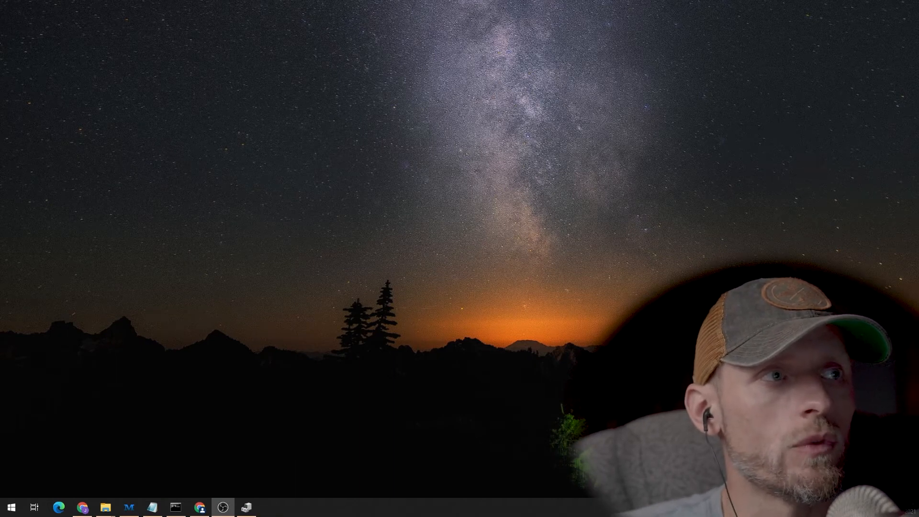
{"action": "left_click", "coordinate": [246, 508]}
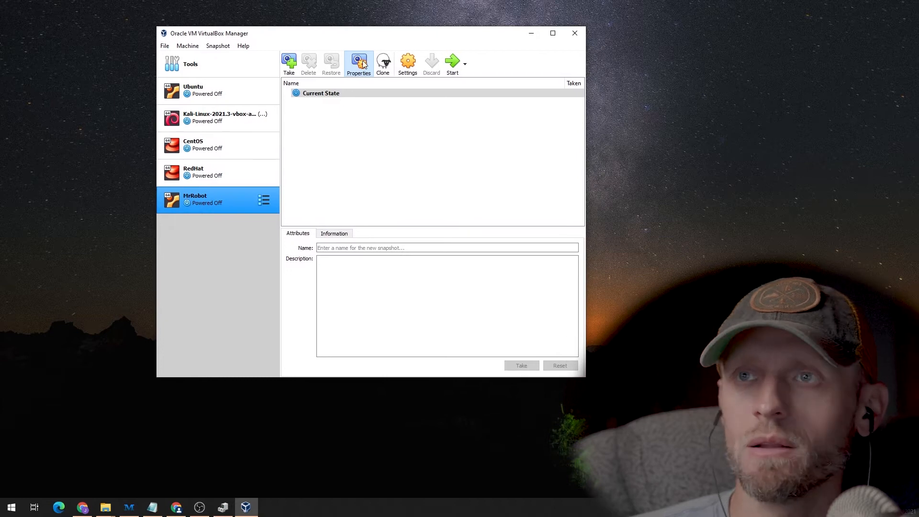
{"action": "mouse_move", "coordinate": [374, 38]}
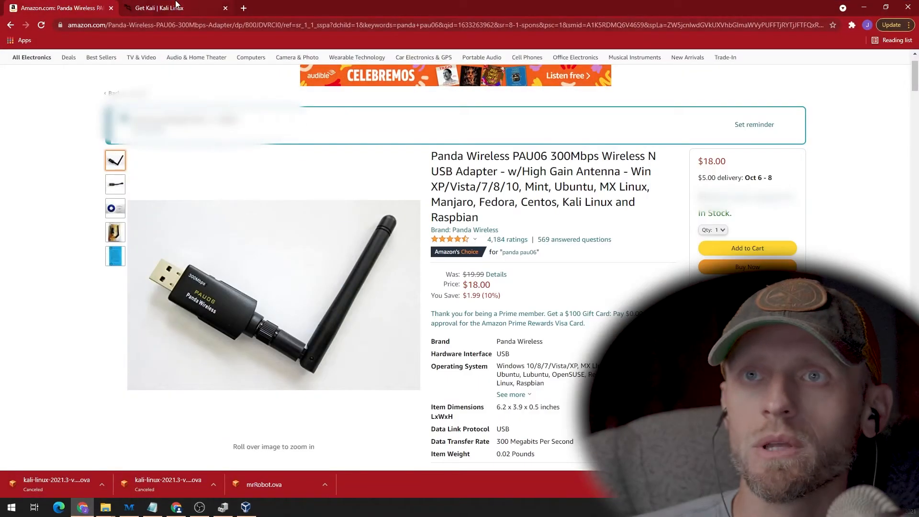
Step: Start the 64-bit Kali Linux VirtualBox image download from the Get Kali page, then return to VirtualBox
{"action": "left_click", "coordinate": [157, 8]}
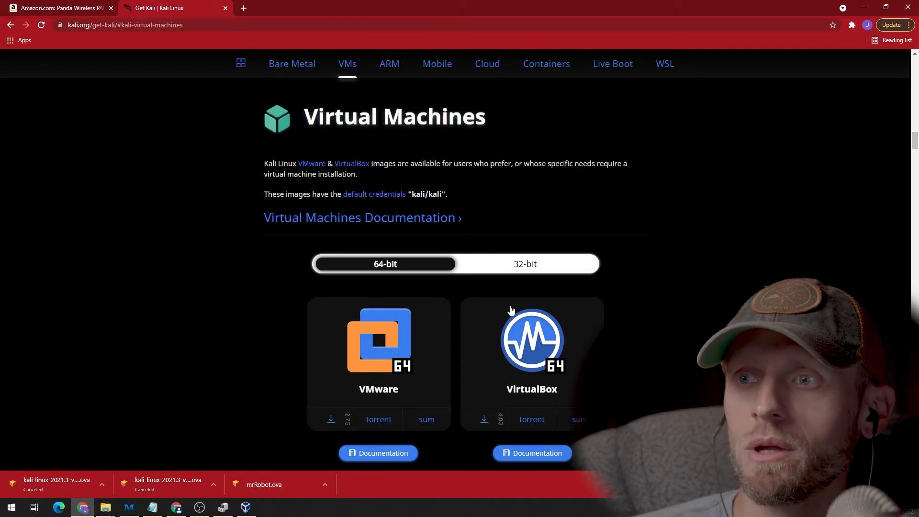
{"action": "scroll", "scroll_direction": "down", "scroll_amount": 3}
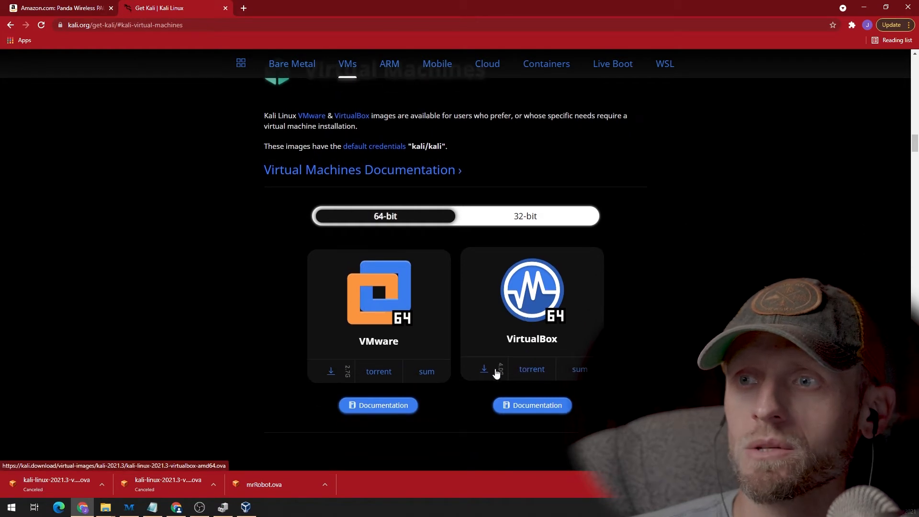
{"action": "left_click", "coordinate": [484, 370]}
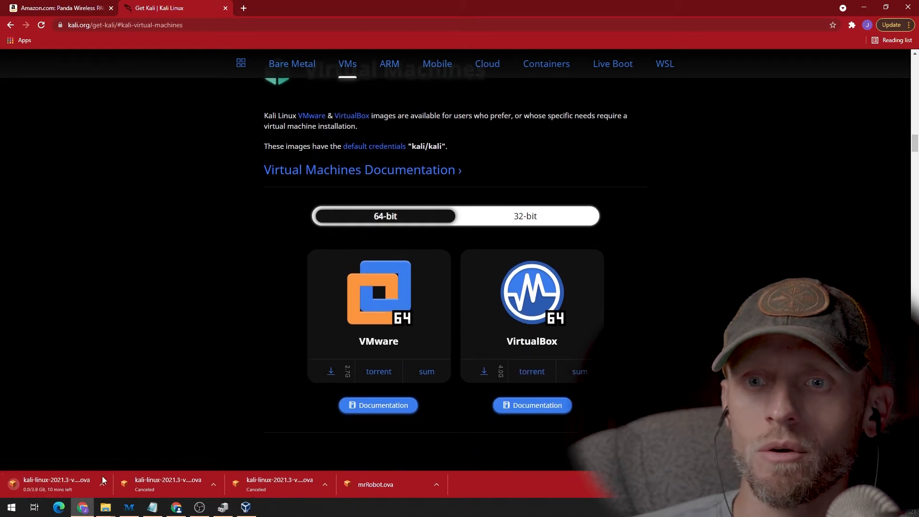
{"action": "left_click", "coordinate": [102, 484]}
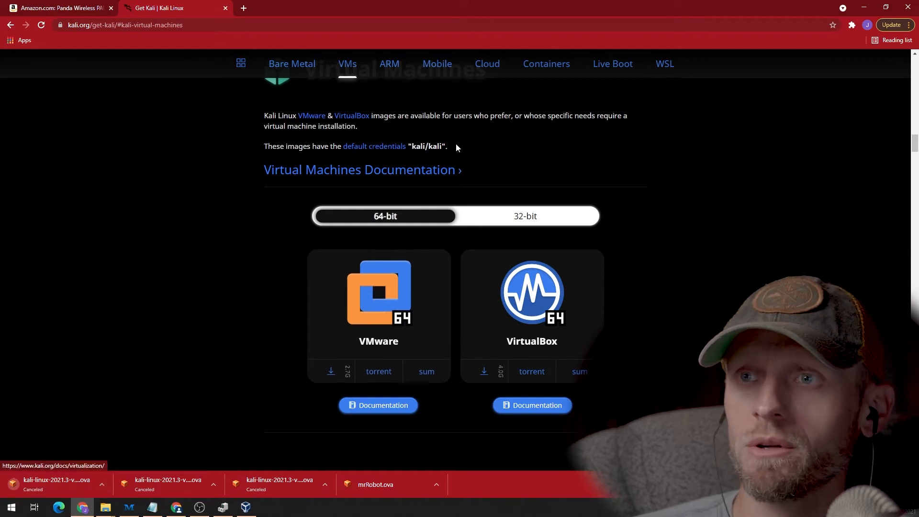
{"action": "left_click", "coordinate": [245, 507]}
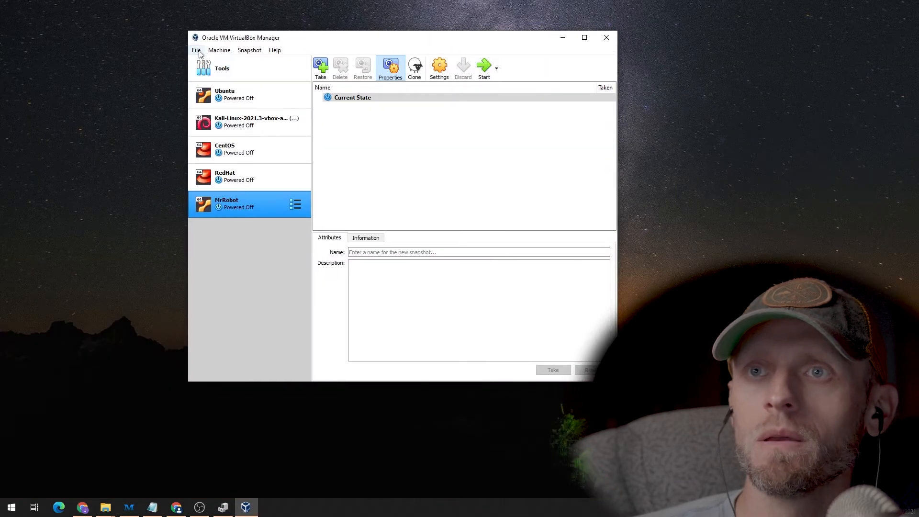
Step: Begin Import Appliance with the downloaded Kali 2021.3 .ova selected as the source
{"action": "left_click", "coordinate": [196, 49]}
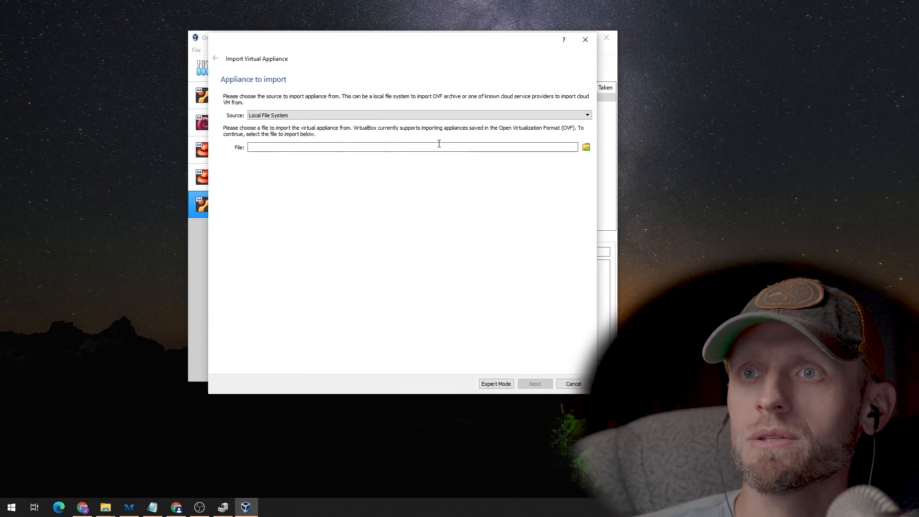
{"action": "left_click", "coordinate": [585, 148]}
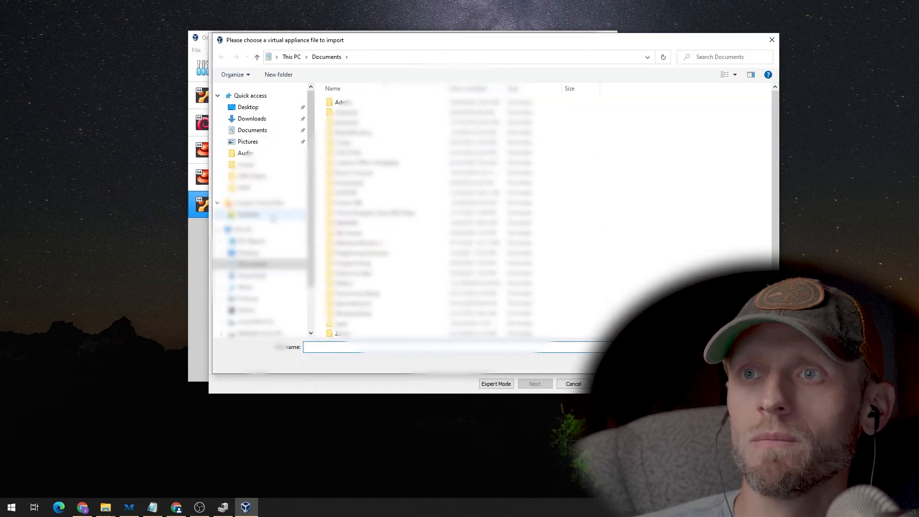
{"action": "left_click", "coordinate": [252, 118]}
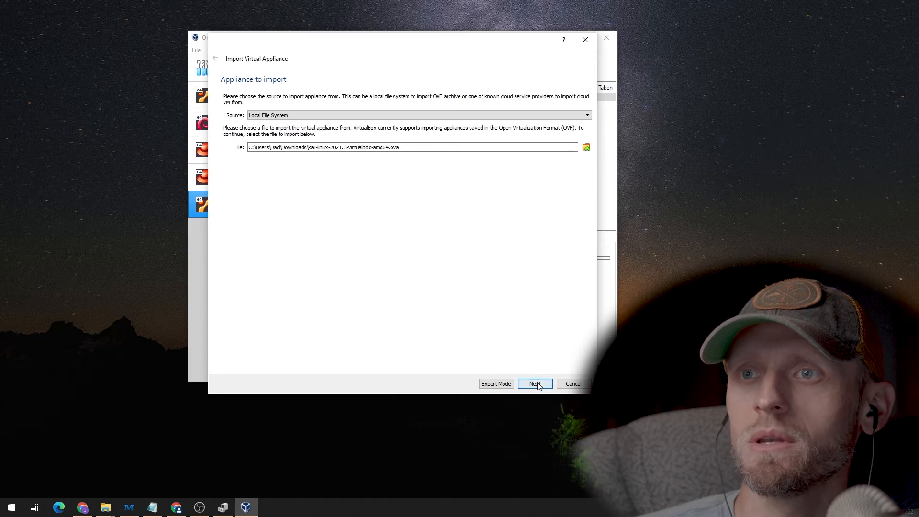
{"action": "left_click", "coordinate": [534, 383]}
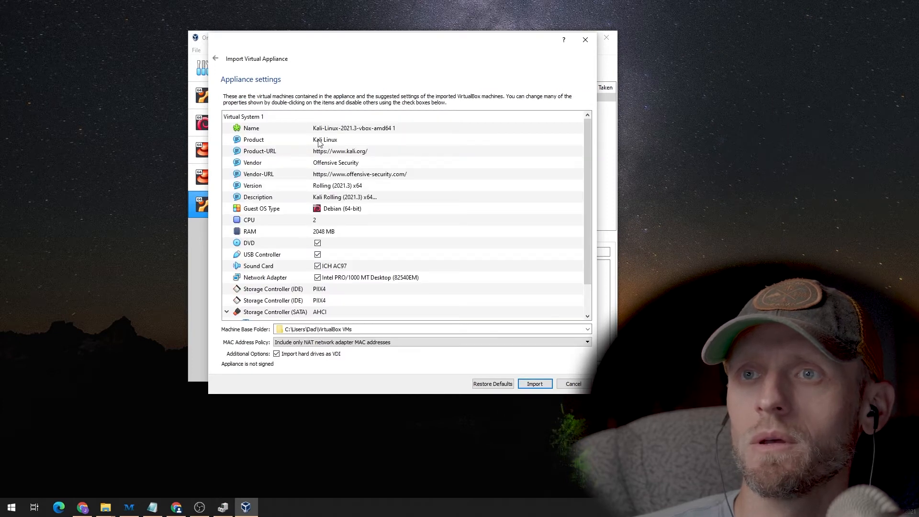
Step: Name the new machine KaliPandaDemo, start the import and agree to the Kali licence
{"action": "double_click", "coordinate": [354, 127]}
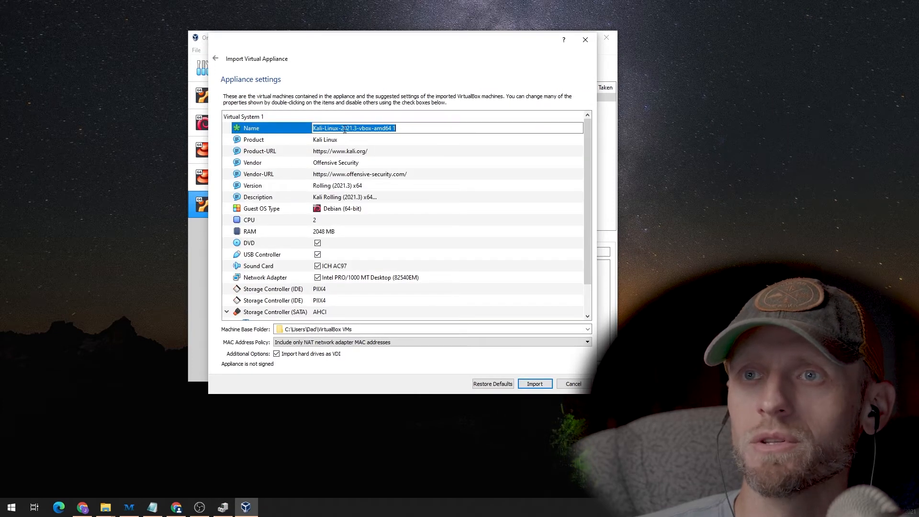
{"action": "type", "text": "Kali"}
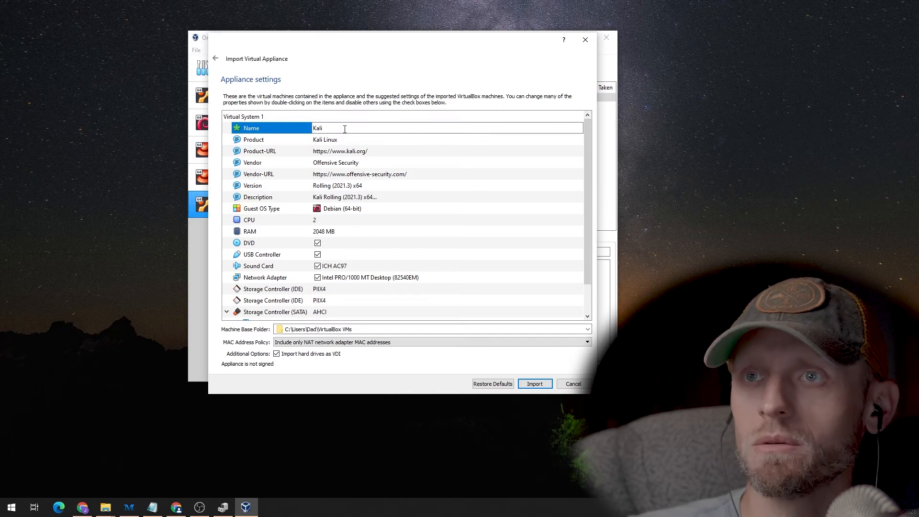
{"action": "type", "text": "Panda"}
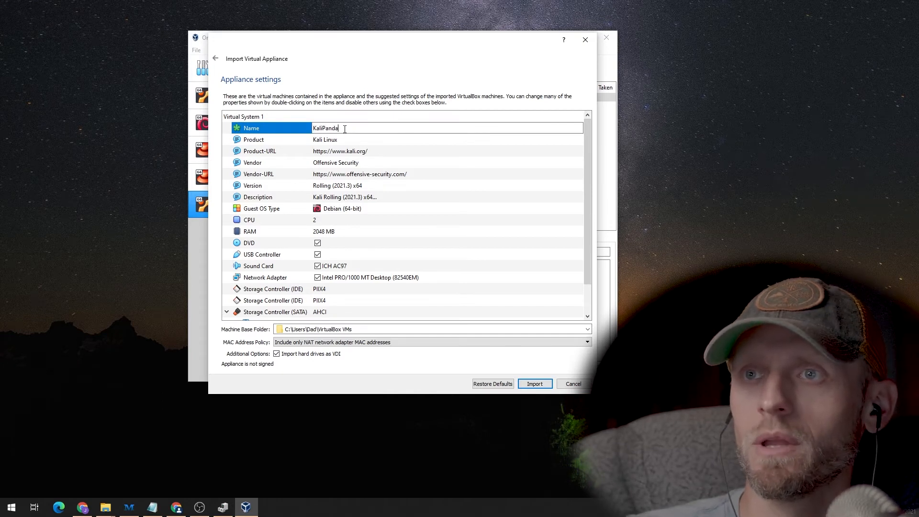
{"action": "type", "text": "Demo"}
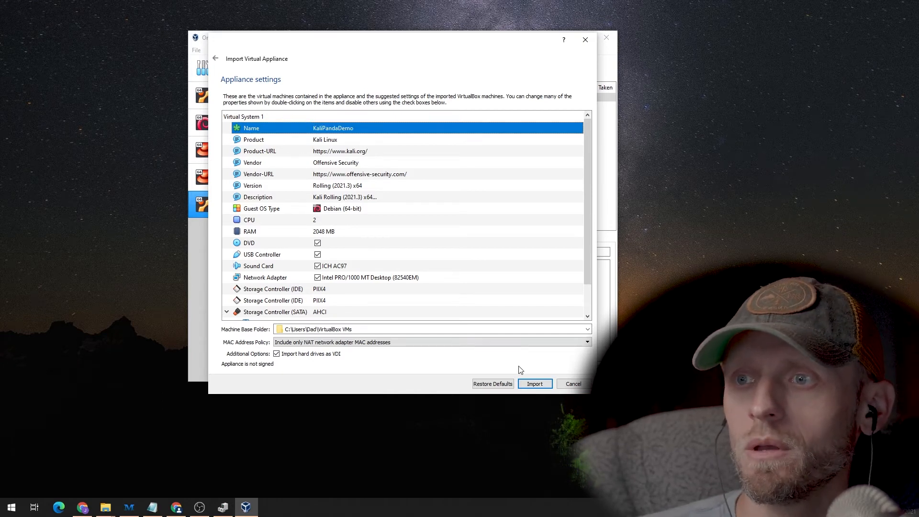
{"action": "left_click", "coordinate": [534, 383]}
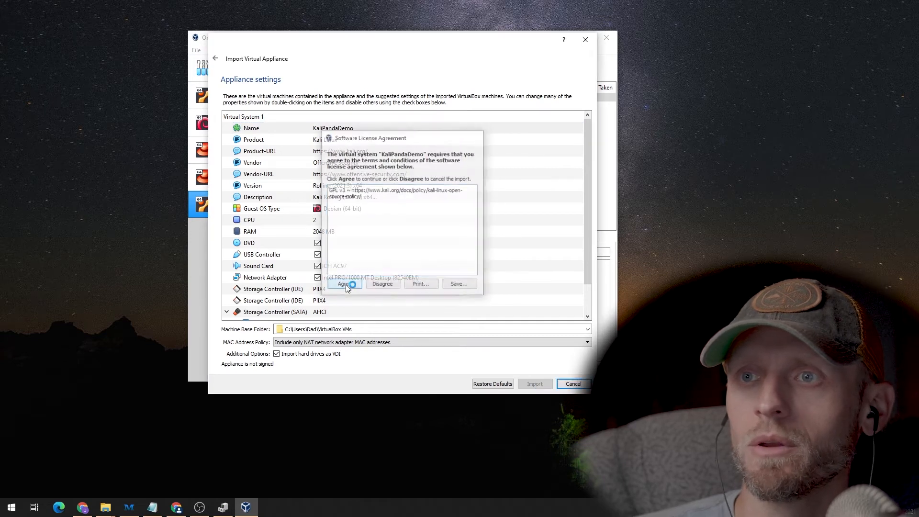
{"action": "left_click", "coordinate": [343, 284]}
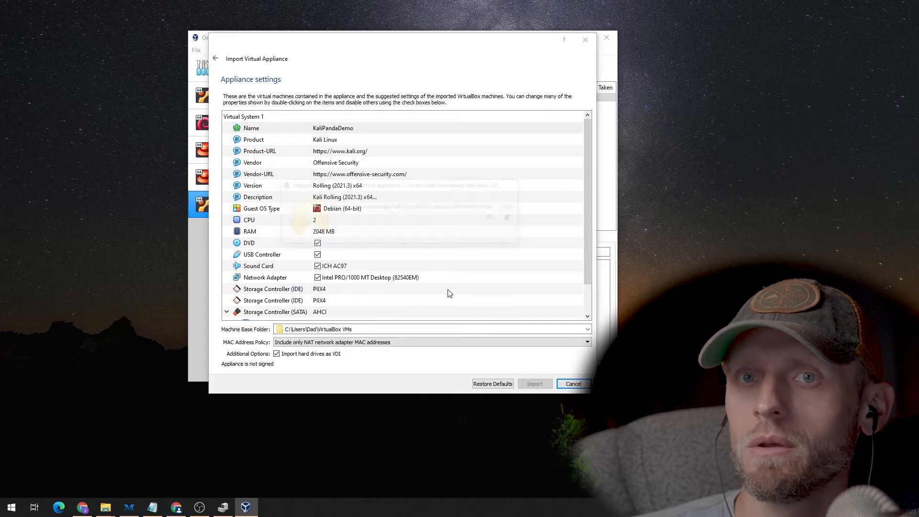
Step: Let the import complete so KaliPandaDemo appears powered off in the machine list
{"action": "left_click", "coordinate": [534, 383]}
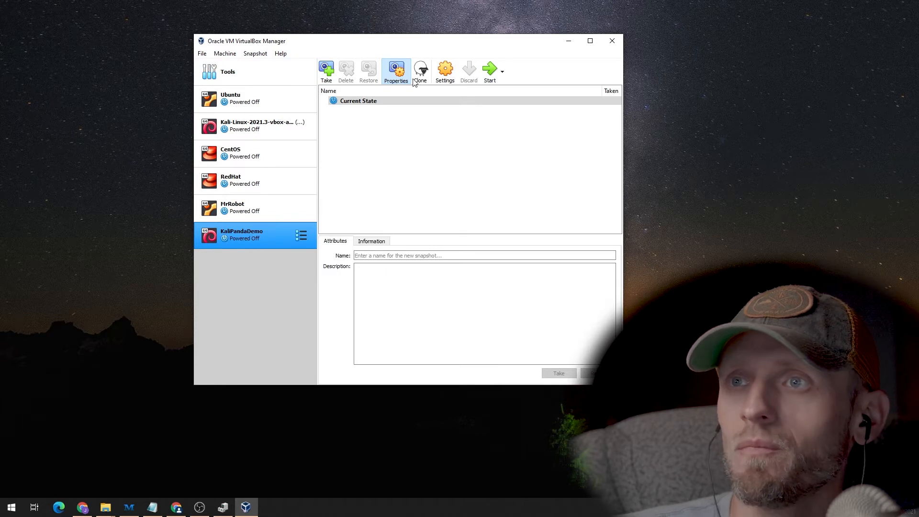
Step: Review KaliPandaDemo's System, processor and Display settings, ending on Network with adapter 1 on NAT
{"action": "left_click", "coordinate": [444, 70]}
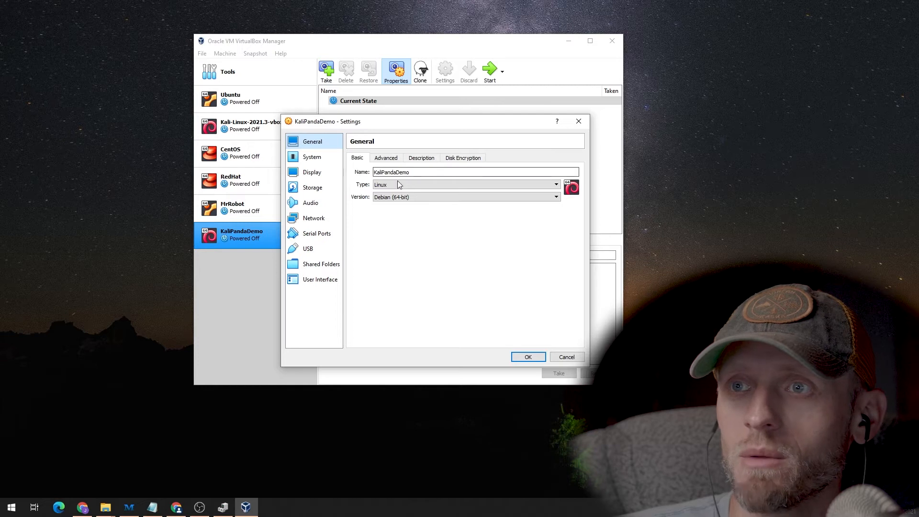
{"action": "left_click", "coordinate": [386, 157]}
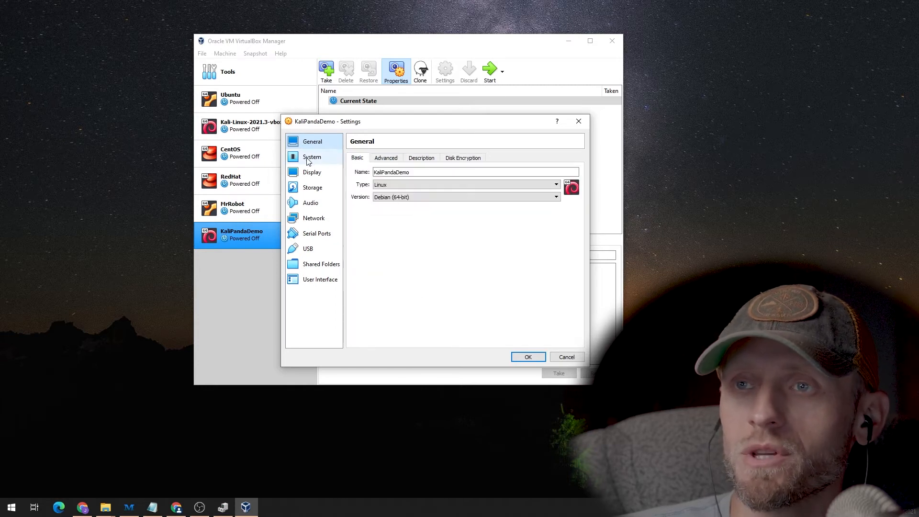
{"action": "left_click", "coordinate": [312, 157]}
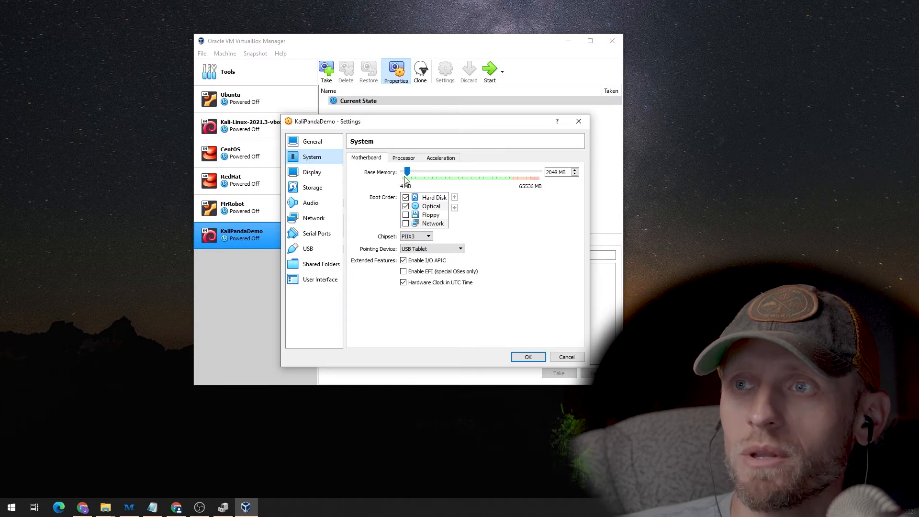
{"action": "left_click", "coordinate": [403, 157]}
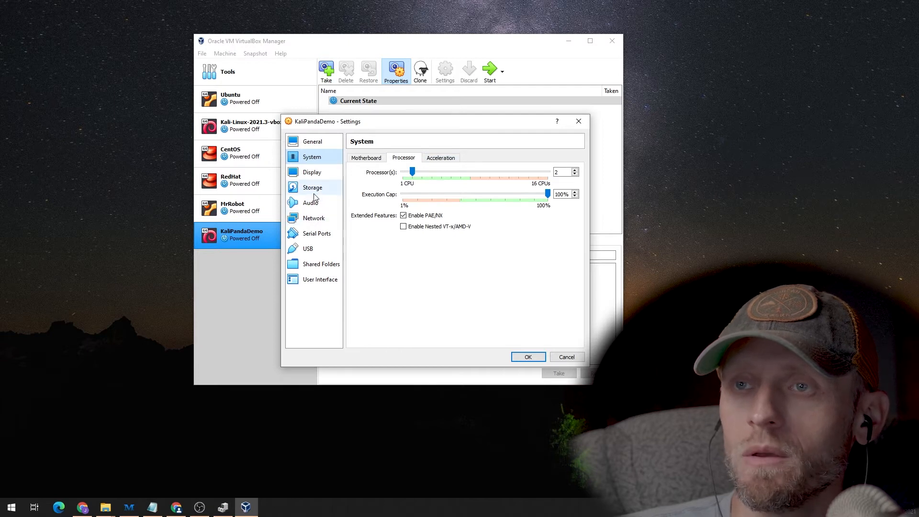
{"action": "left_click", "coordinate": [312, 171]}
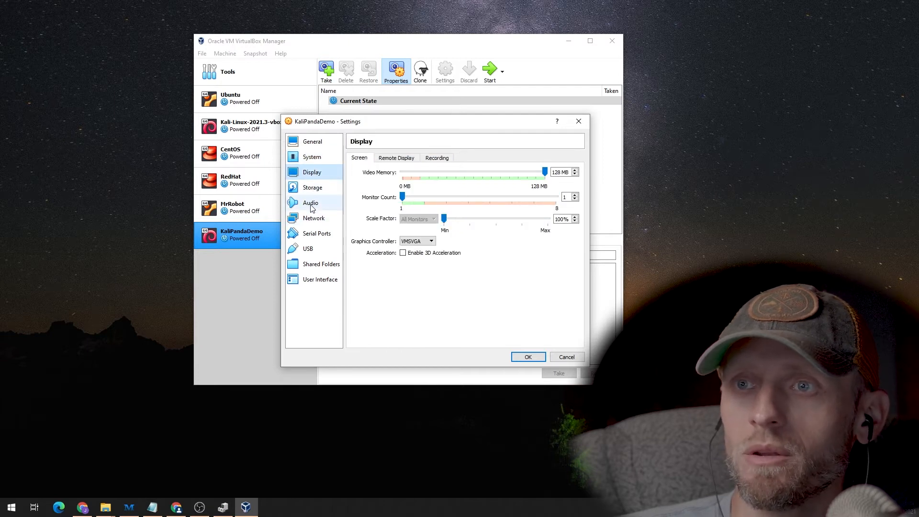
{"action": "mouse_move", "coordinate": [311, 209]}
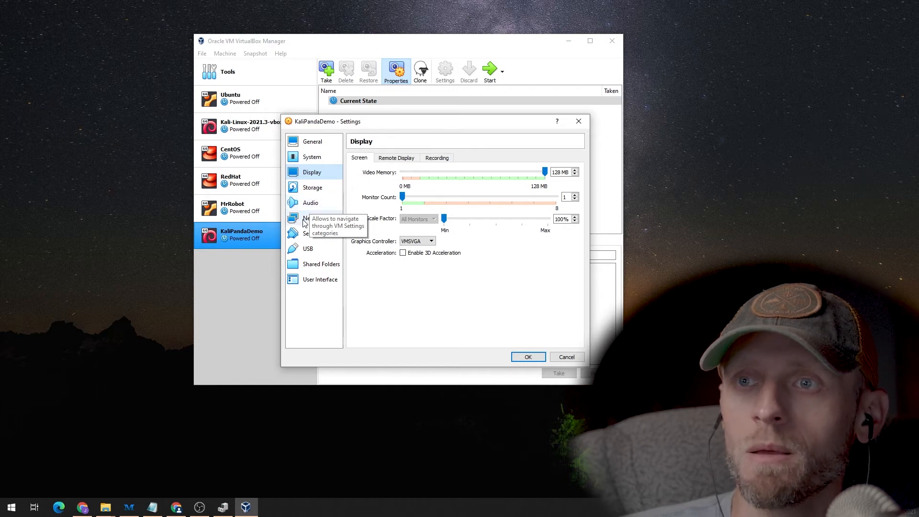
{"action": "left_click", "coordinate": [314, 218]}
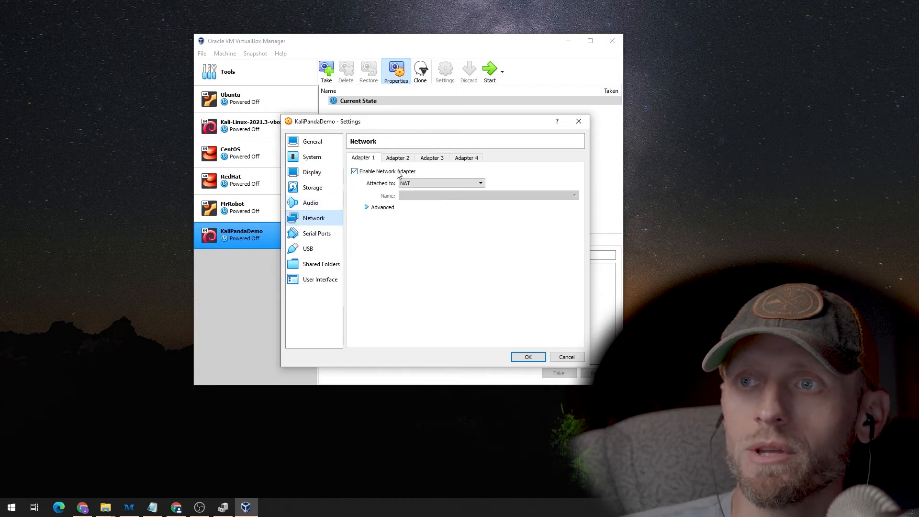
{"action": "mouse_move", "coordinate": [386, 171]}
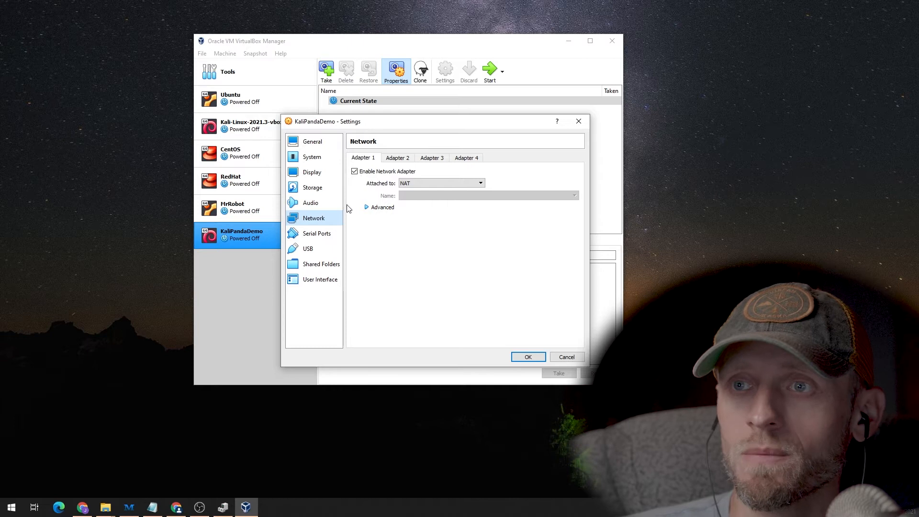
Step: Set the VM's USB controller to USB 3.0 (xHCI) and list the host USB devices for a filter
{"action": "left_click", "coordinate": [307, 248]}
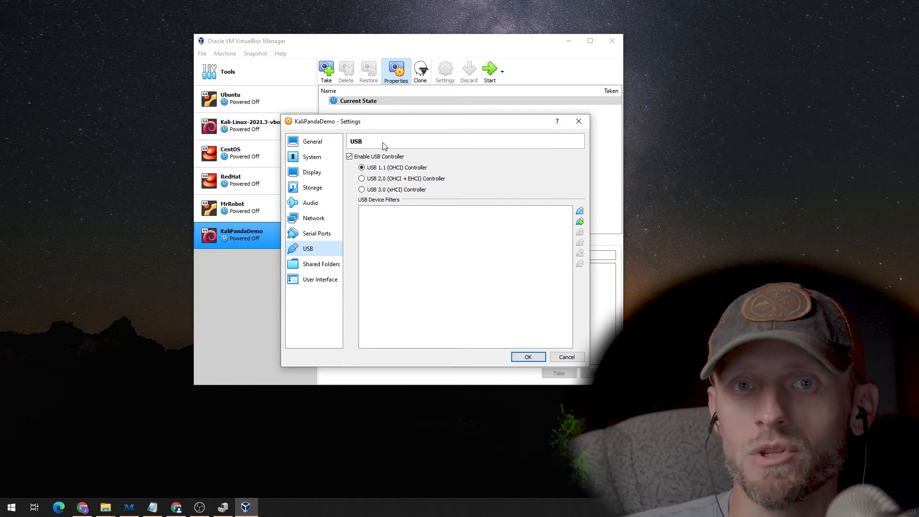
{"action": "left_click", "coordinate": [362, 190]}
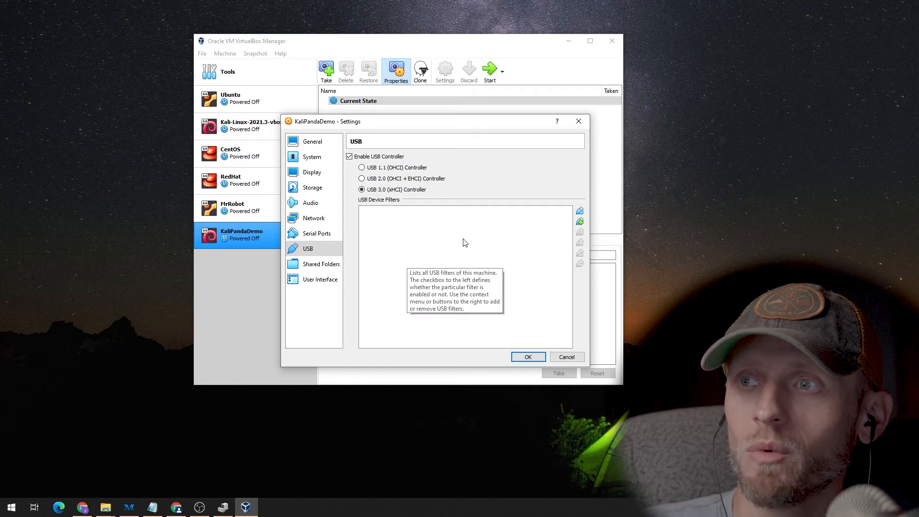
{"action": "left_click", "coordinate": [580, 221]}
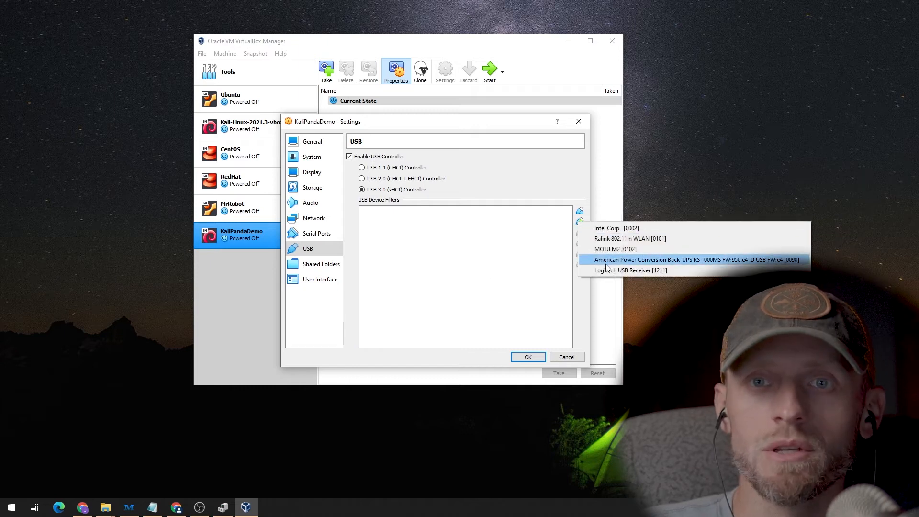
{"action": "mouse_move", "coordinate": [610, 261]}
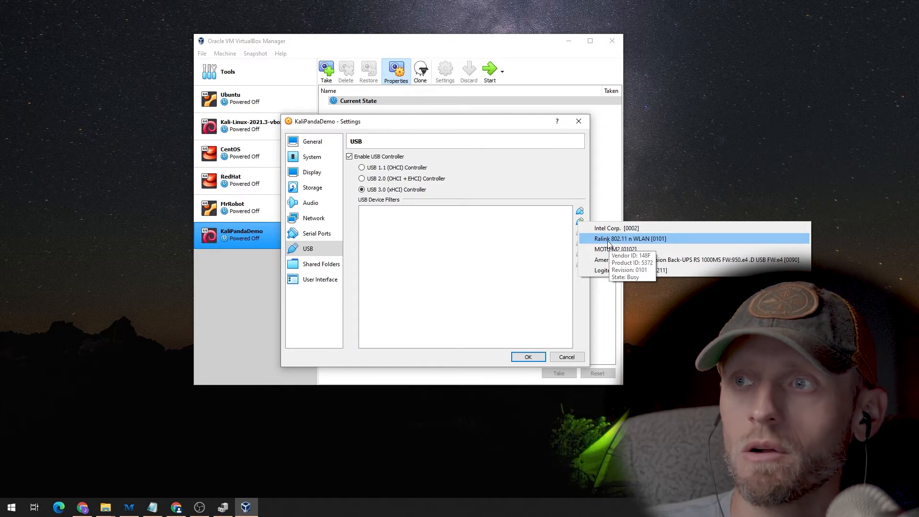
Step: Add a USB device filter for the Ralink 802.11 n WLAN dongle and review its details
{"action": "left_click", "coordinate": [629, 238]}
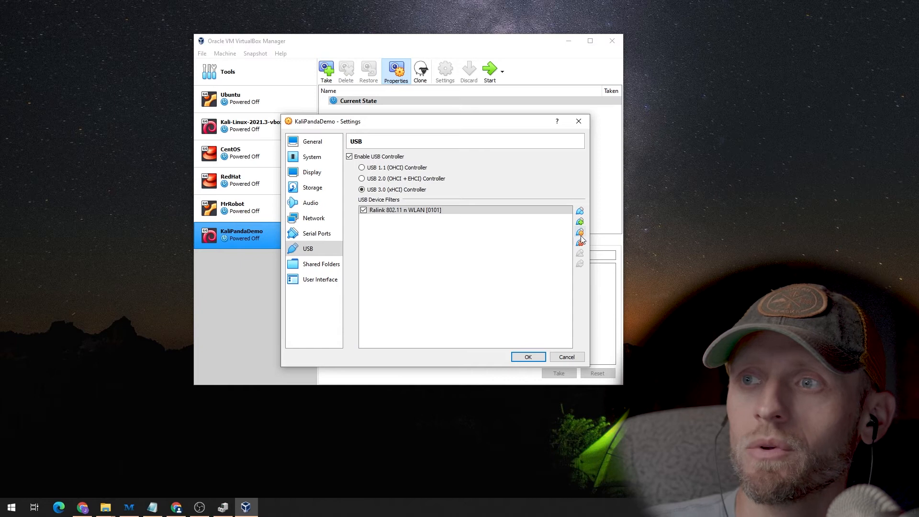
{"action": "left_click", "coordinate": [579, 236]}
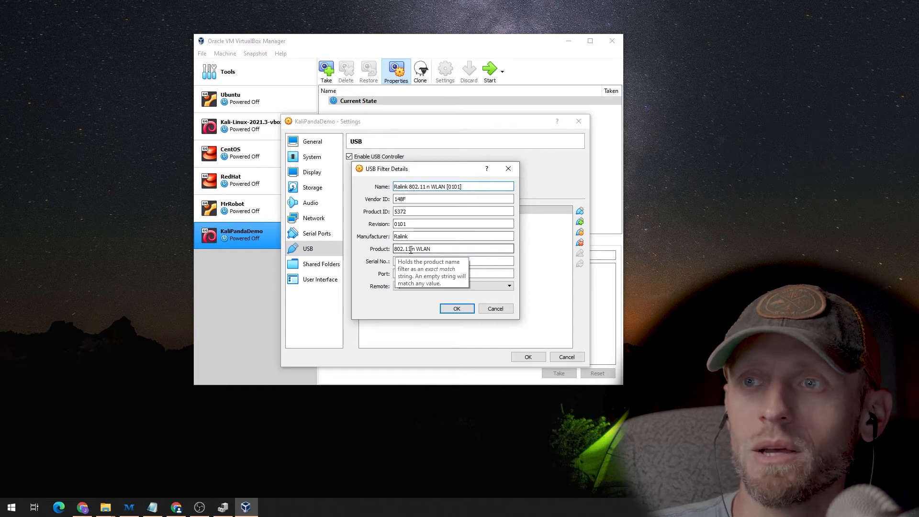
{"action": "mouse_move", "coordinate": [472, 286]}
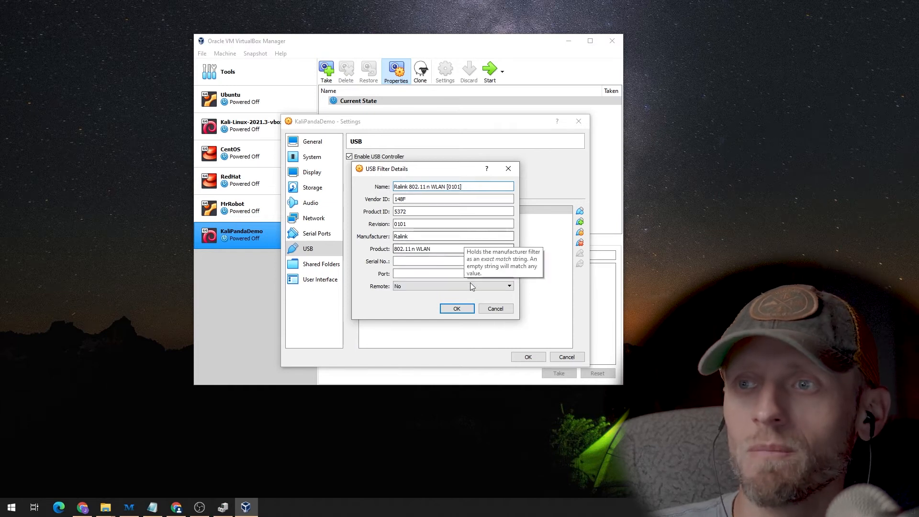
{"action": "left_click", "coordinate": [456, 308]}
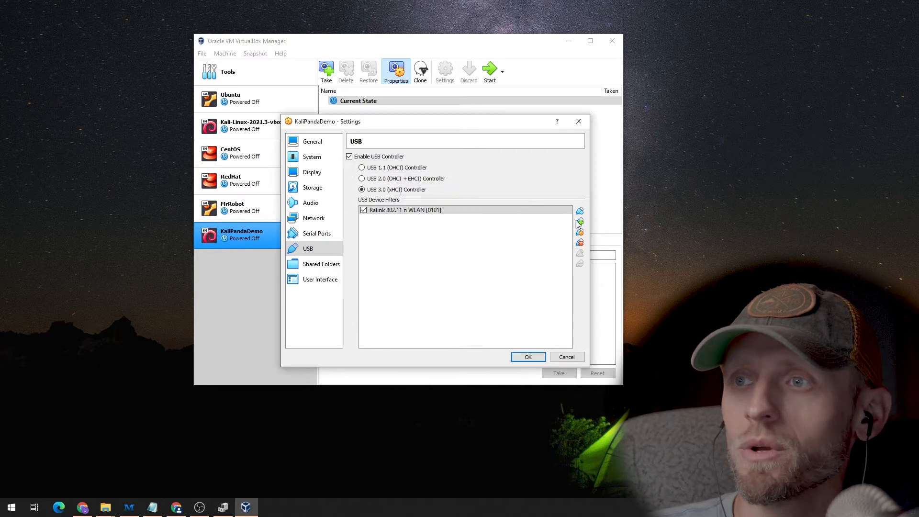
Step: Create a PandaRalink USB filter with vendor ID 148F and product ID 5372, and save the VM settings
{"action": "left_click", "coordinate": [580, 211]}
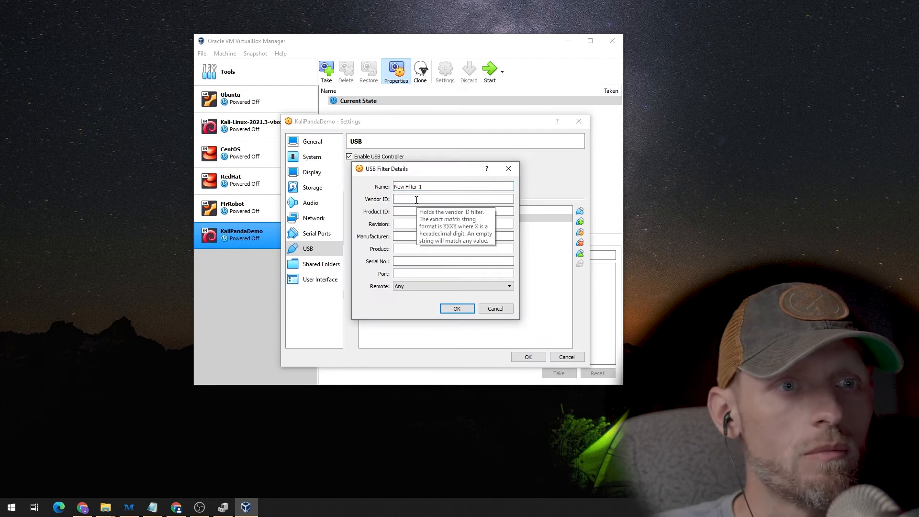
{"action": "type", "text": "148F"}
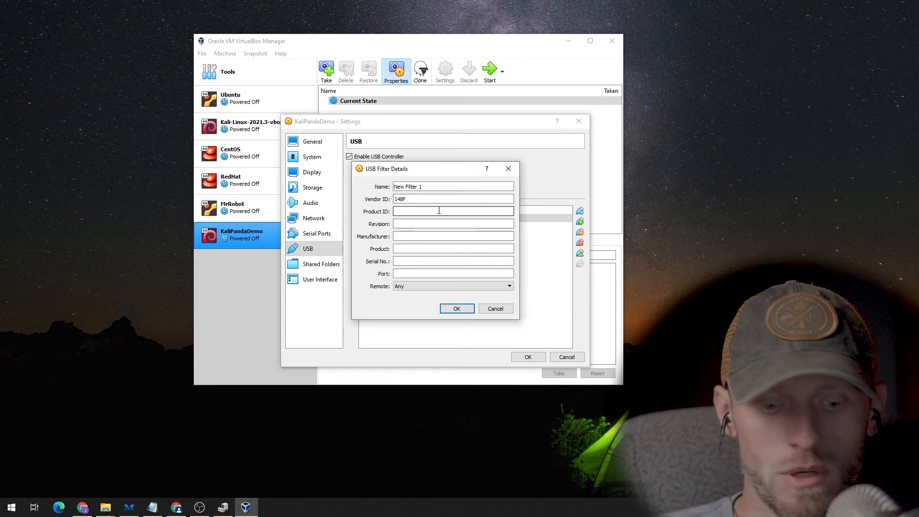
{"action": "type", "text": "5"}
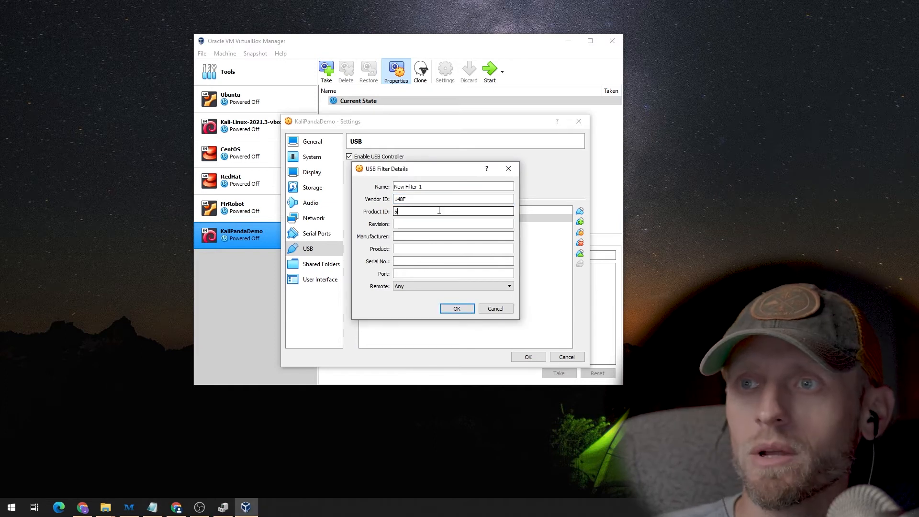
{"action": "type", "text": "372"}
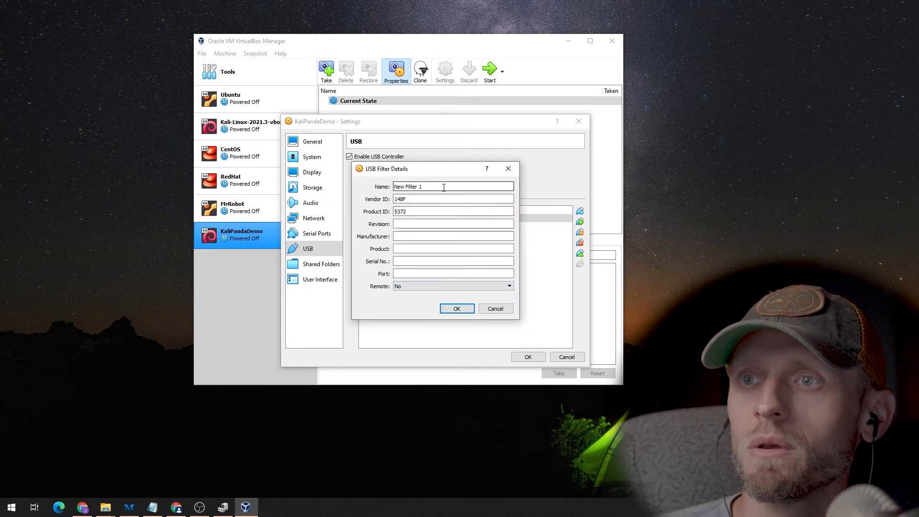
{"action": "type", "text": "PandaRalk"}
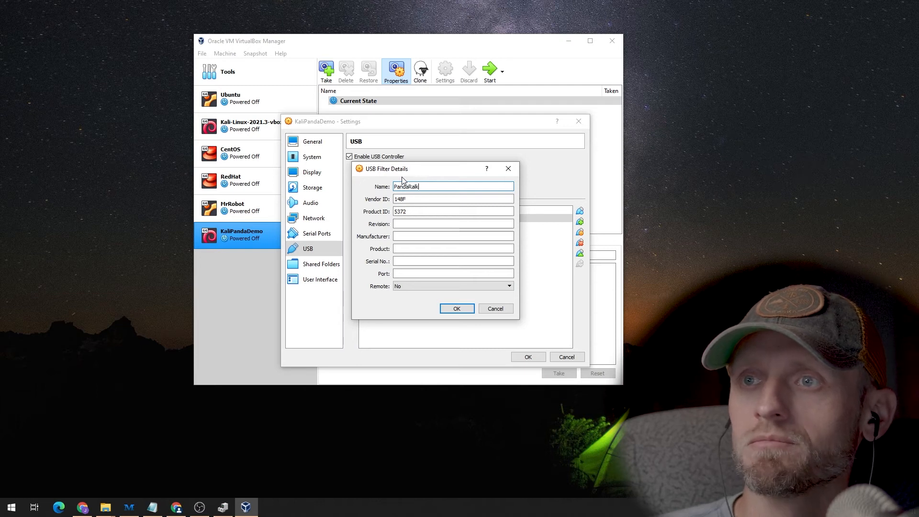
{"action": "left_click", "coordinate": [457, 308]}
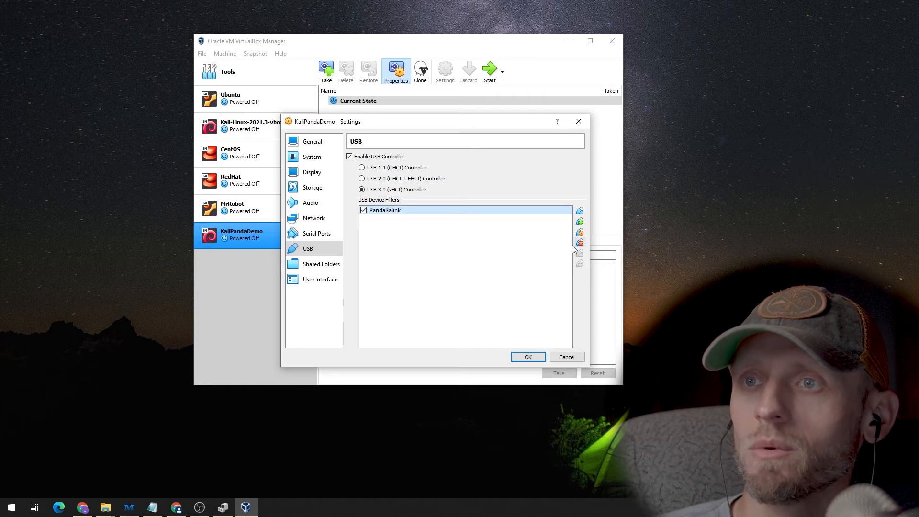
{"action": "left_click", "coordinate": [526, 357]}
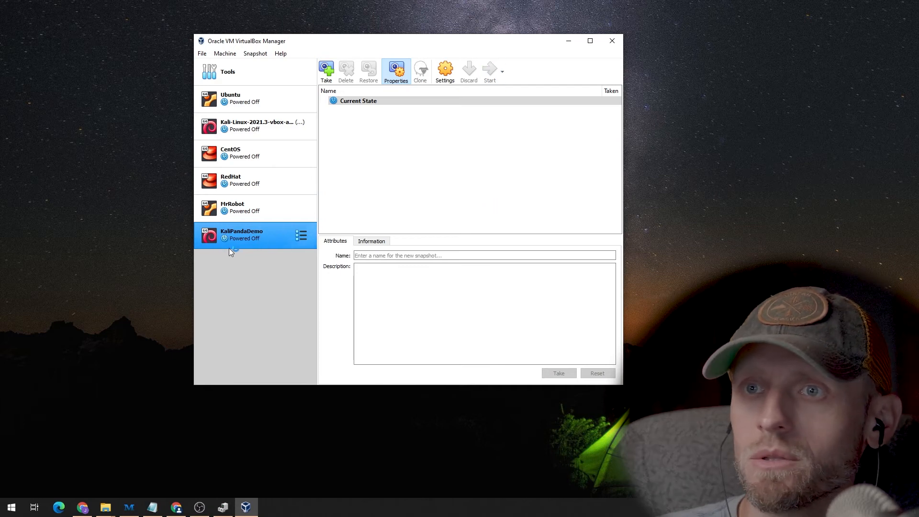
Step: Start KaliPandaDemo and log in as kali at the Kali login screen
{"action": "left_click", "coordinate": [489, 70]}
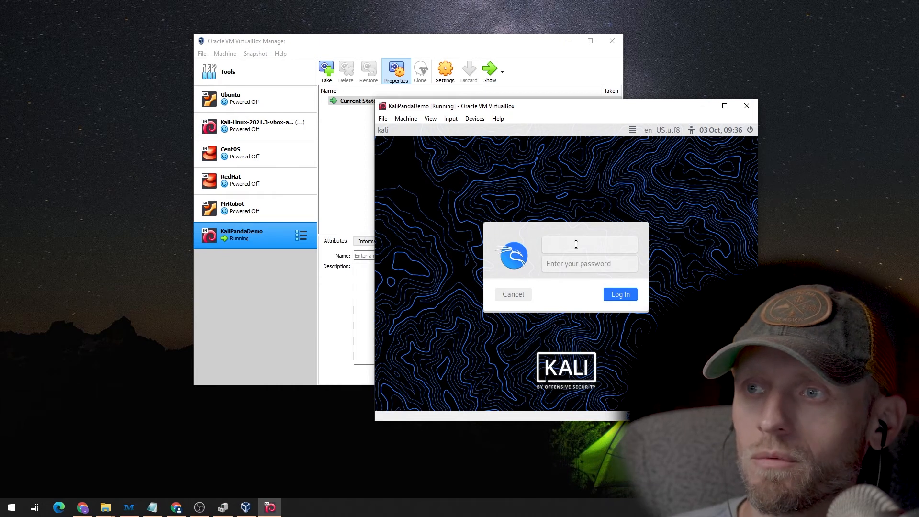
{"action": "left_click", "coordinate": [588, 244]}
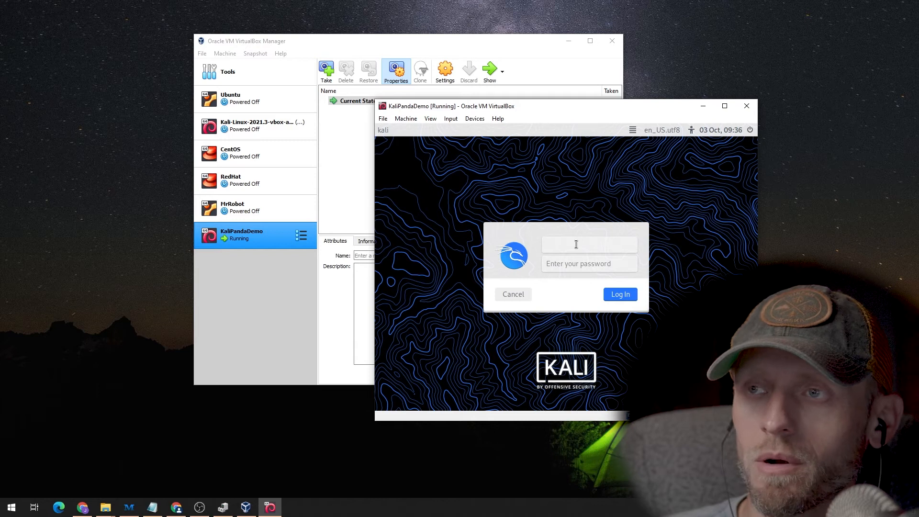
{"action": "left_click", "coordinate": [589, 244]}
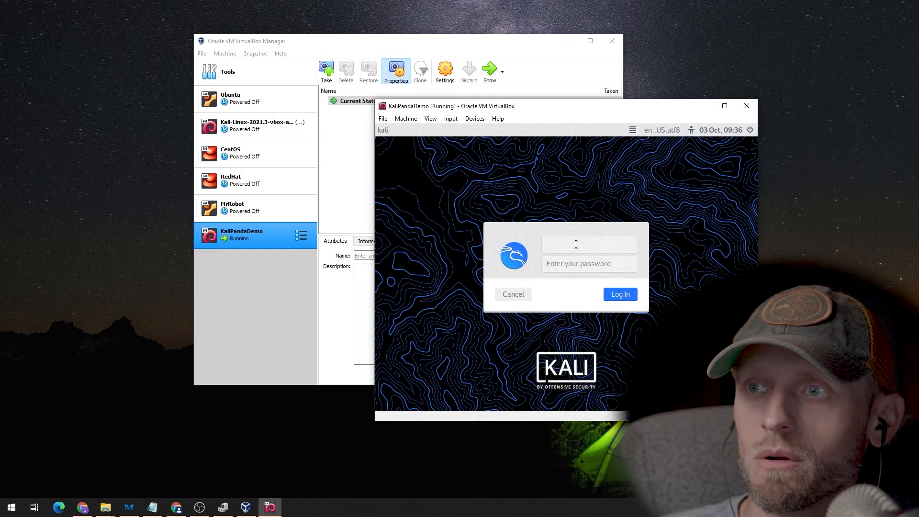
{"action": "left_click", "coordinate": [588, 244]}
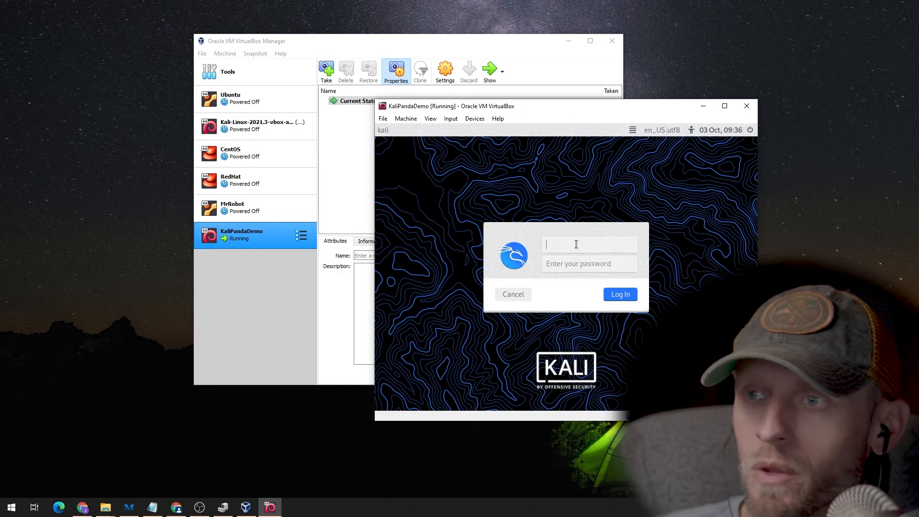
{"action": "type", "text": "kali"}
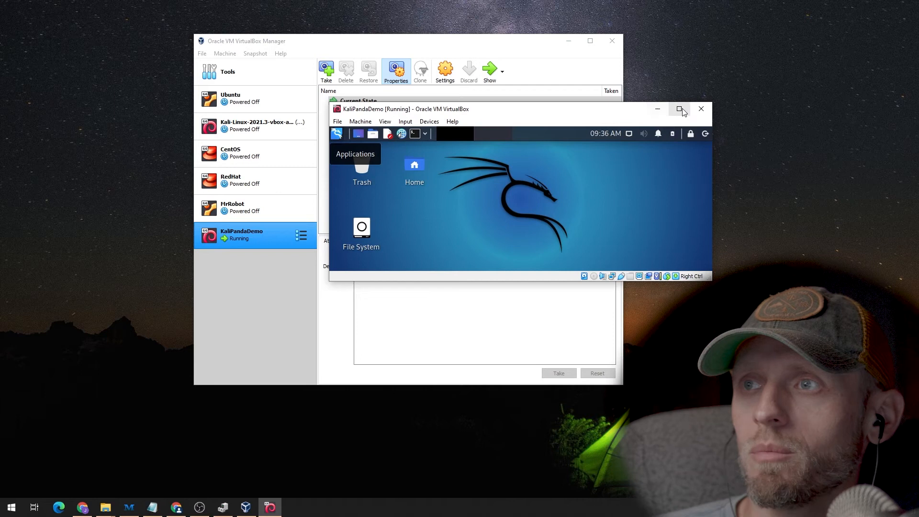
Step: Maximize the KaliPandaDemo VM window so it fills the screen
{"action": "left_click", "coordinate": [680, 109]}
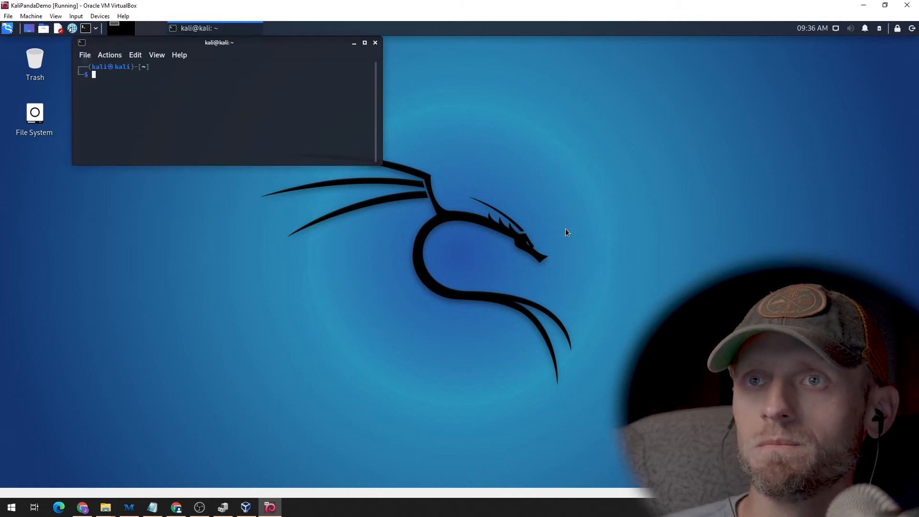
Step: Centre the terminal and run sudo apt update, finishing with 466 upgradable packages
{"action": "left_click_drag", "start_coordinate": [218, 42], "coordinate": [472, 184]}
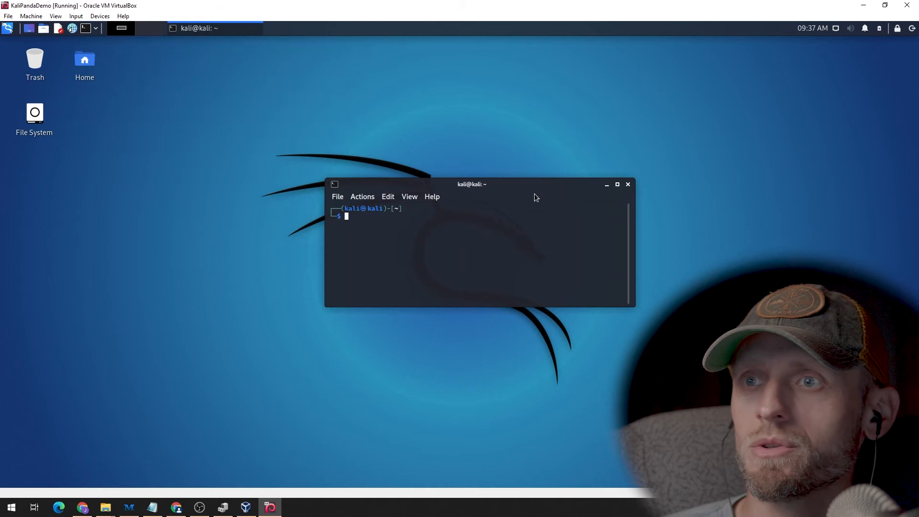
{"action": "type", "text": "sudo"}
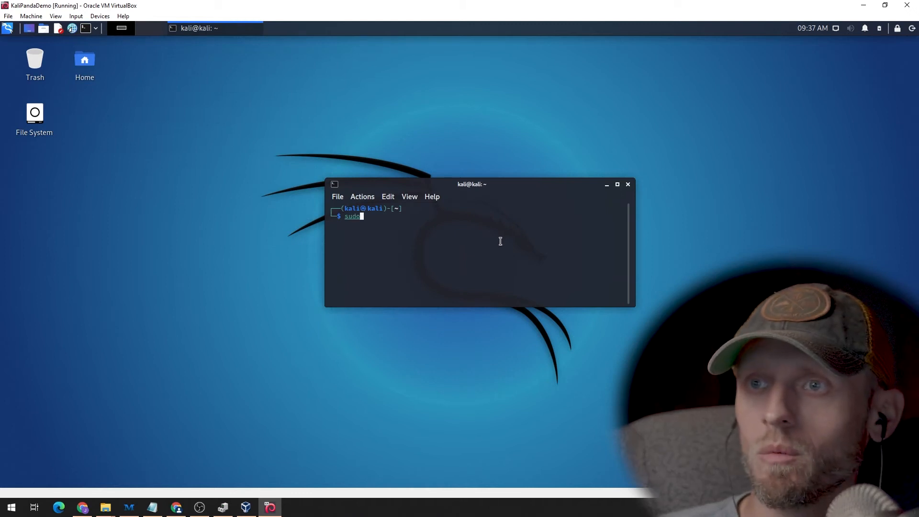
{"action": "type", "text": "apt"}
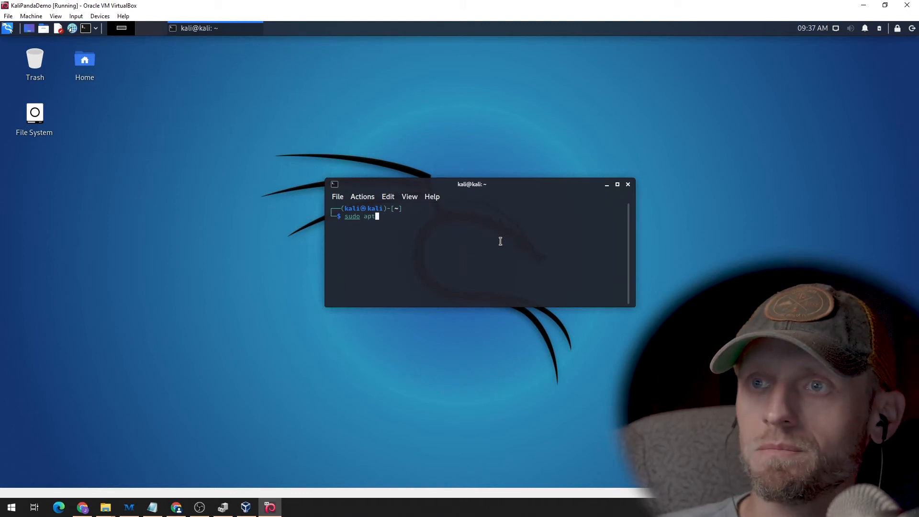
{"action": "key", "text": "Return"}
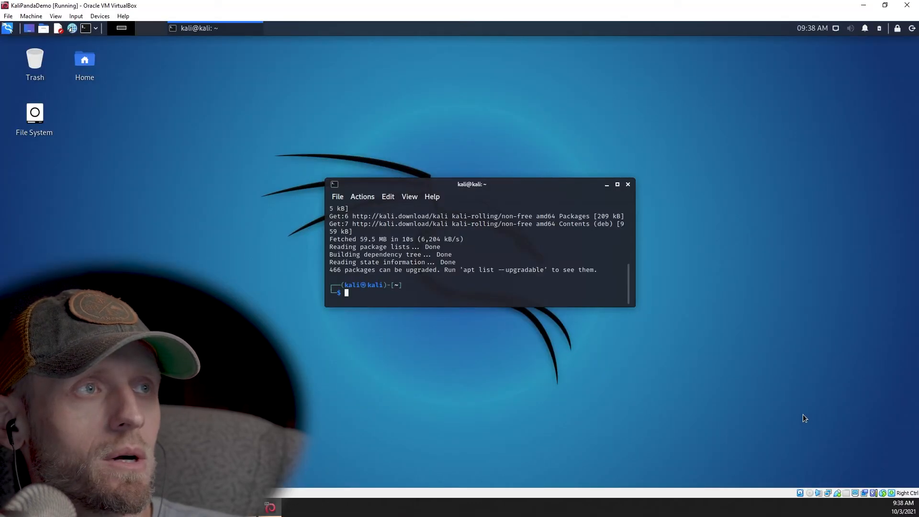
{"action": "left_click_drag", "start_coordinate": [471, 183], "coordinate": [420, 181]}
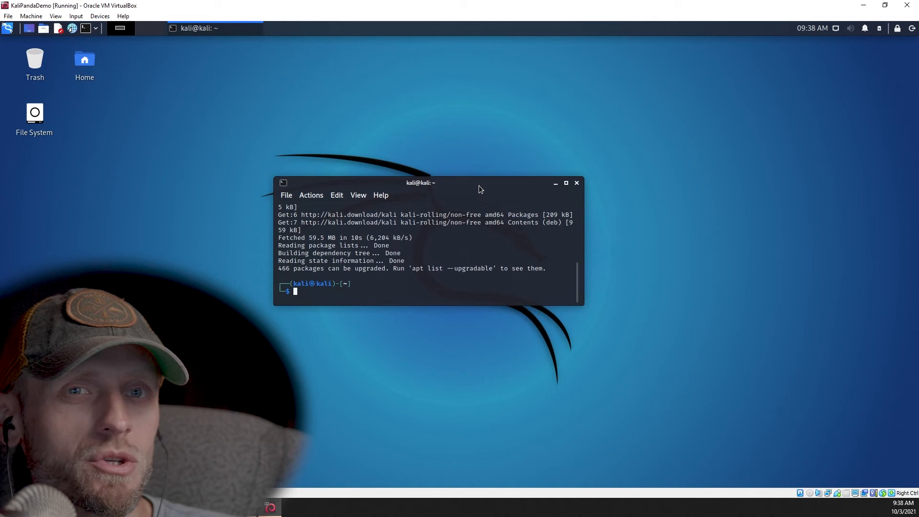
{"action": "left_click", "coordinate": [836, 28]}
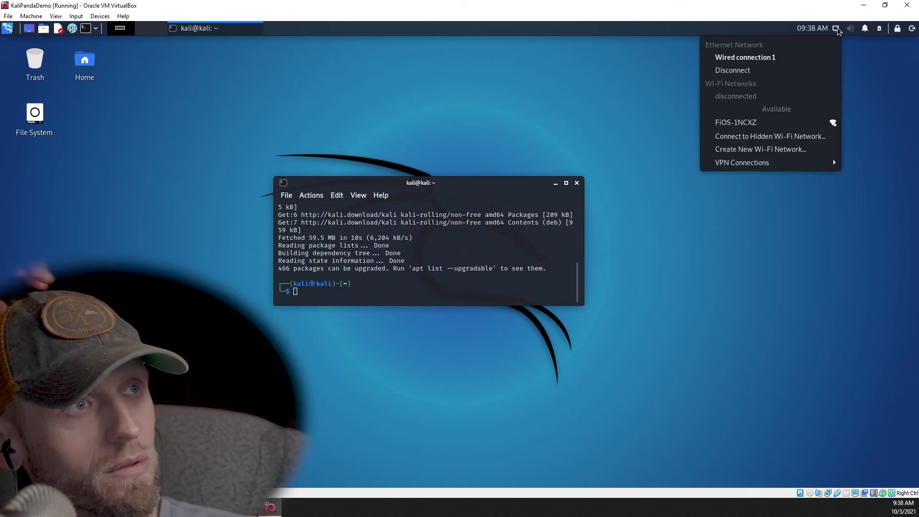
{"action": "mouse_move", "coordinate": [745, 57]}
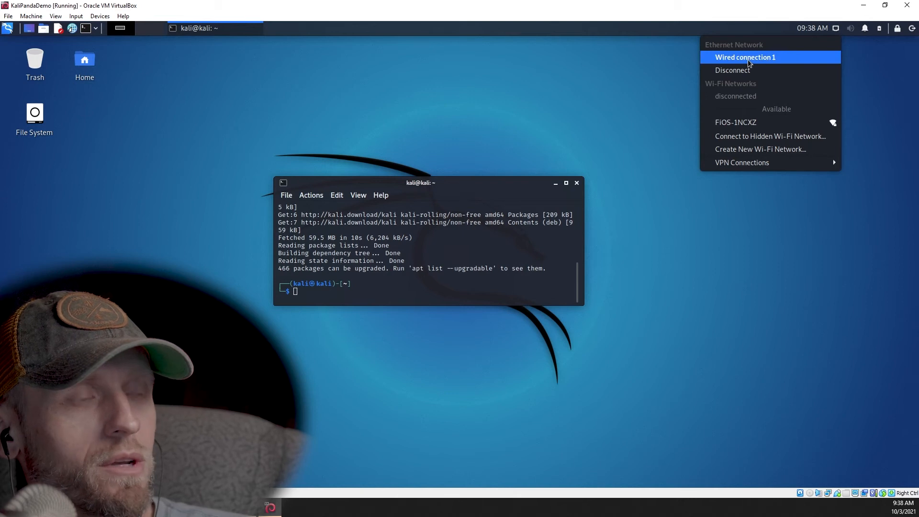
Step: Disconnect Wired connection 1 and choose the FiOS-1NCXZ Wi-Fi network
{"action": "left_click", "coordinate": [732, 69]}
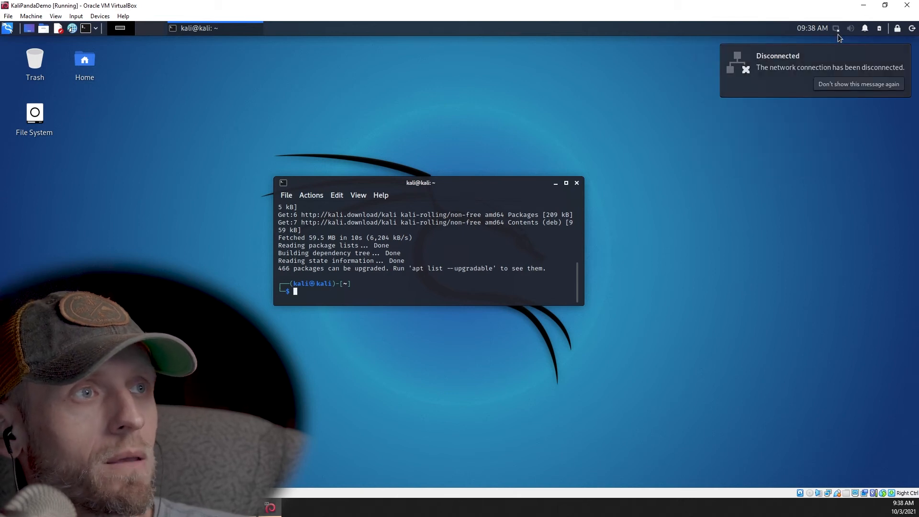
{"action": "left_click", "coordinate": [837, 27]}
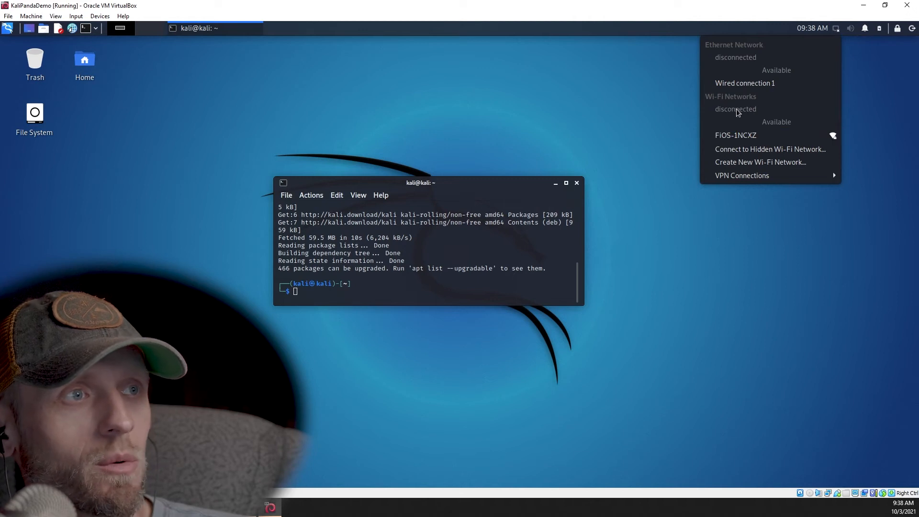
{"action": "mouse_move", "coordinate": [752, 135]}
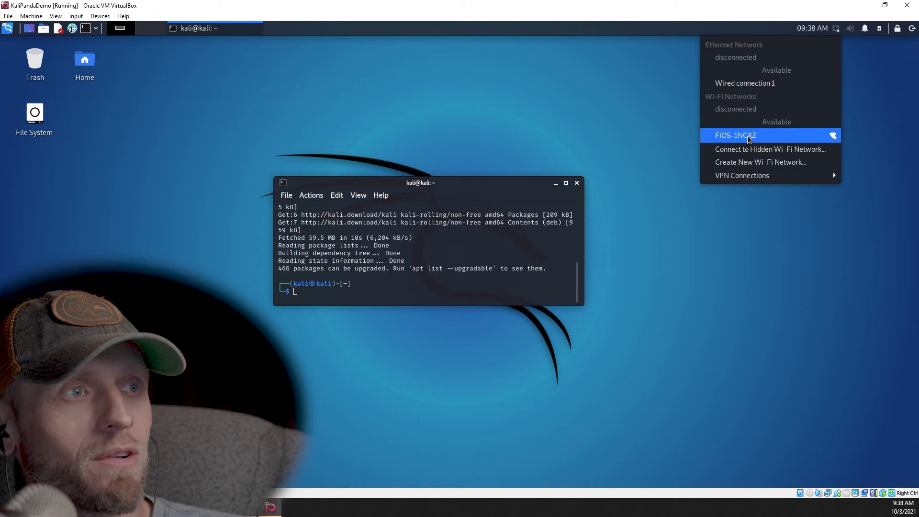
{"action": "left_click", "coordinate": [734, 135]}
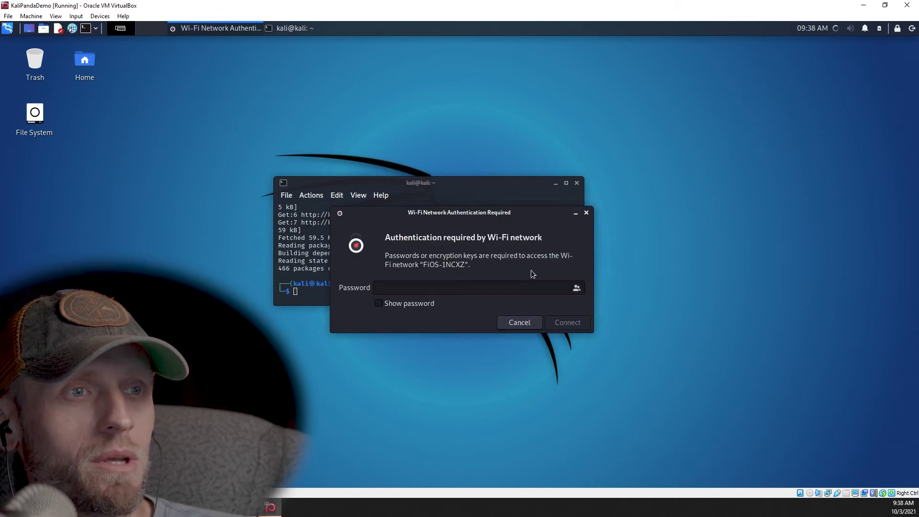
Step: Enter the Wi-Fi password and connect to FiOS-1NCXZ
{"action": "left_click", "coordinate": [475, 288]}
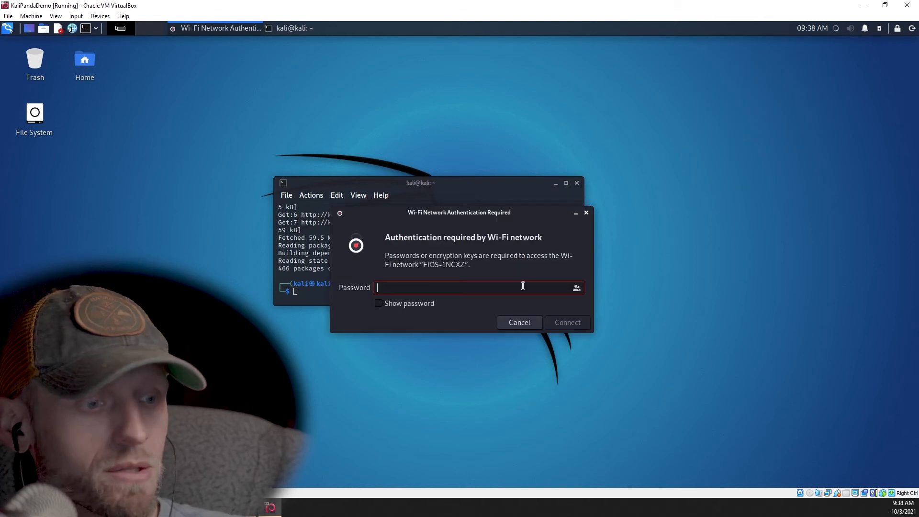
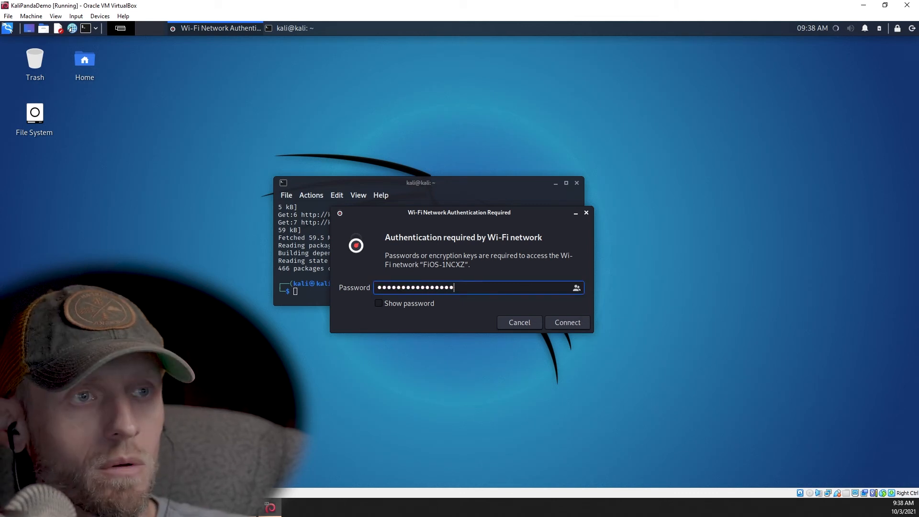
{"action": "left_click", "coordinate": [566, 322]}
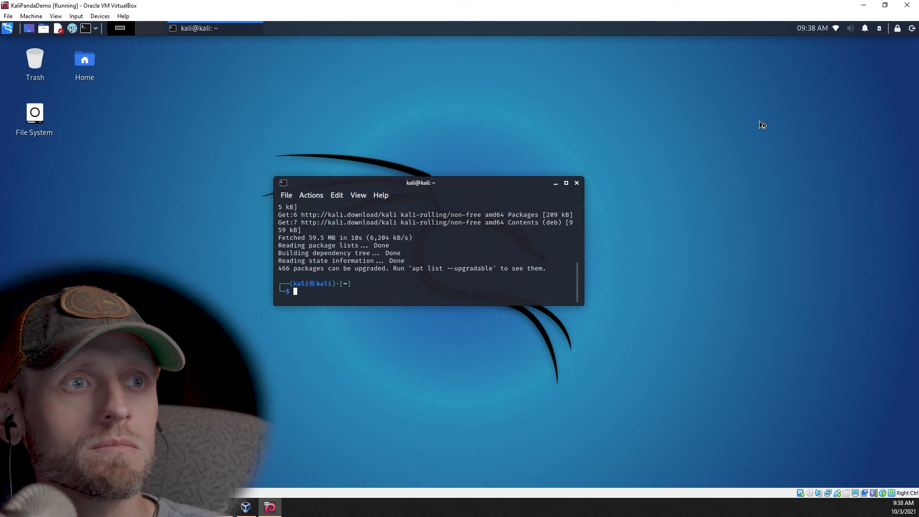
{"action": "mouse_move", "coordinate": [740, 145]}
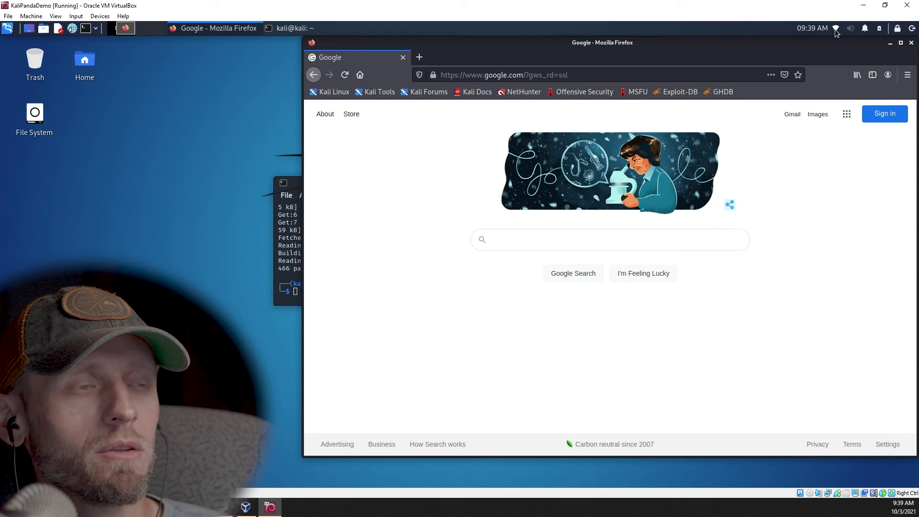
Step: Load google.com in Firefox to confirm internet works over Wi-Fi
{"action": "left_click", "coordinate": [610, 240]}
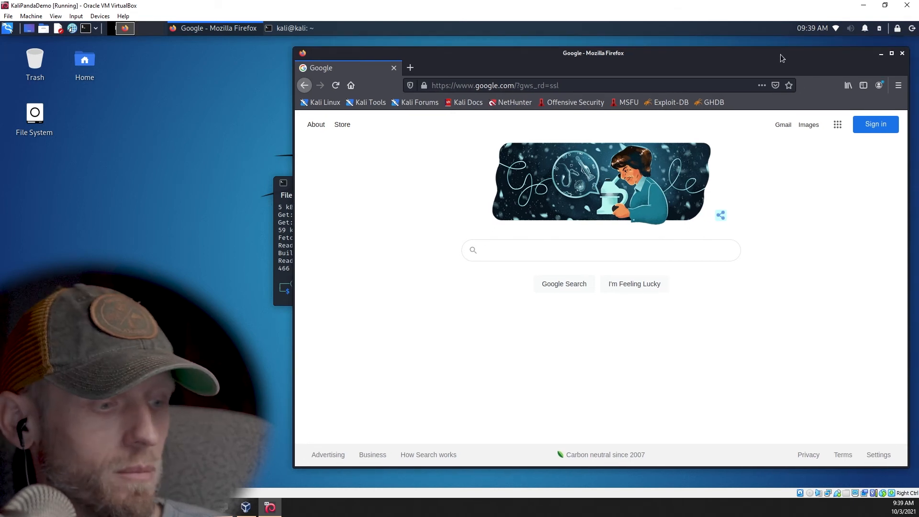
{"action": "left_click", "coordinate": [601, 250]}
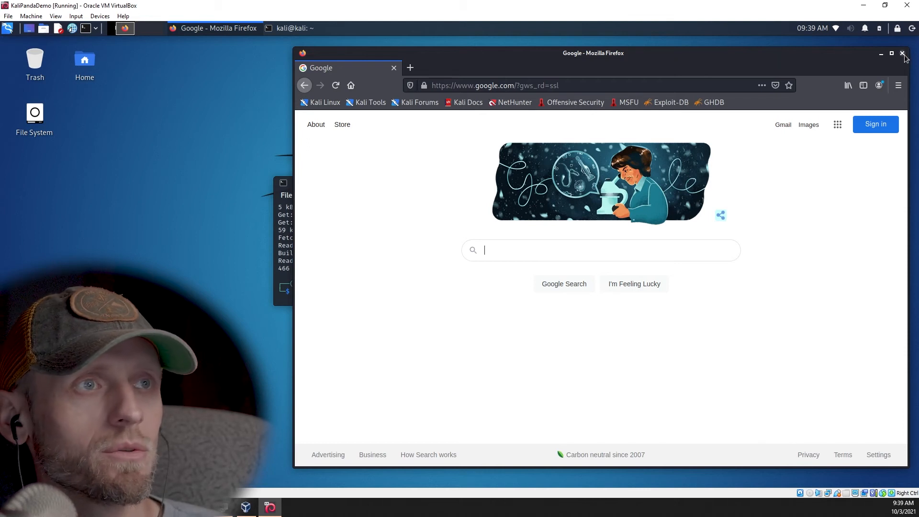
Step: Close the Firefox window before checking wlan0 with iwconfig
{"action": "left_click", "coordinate": [902, 52]}
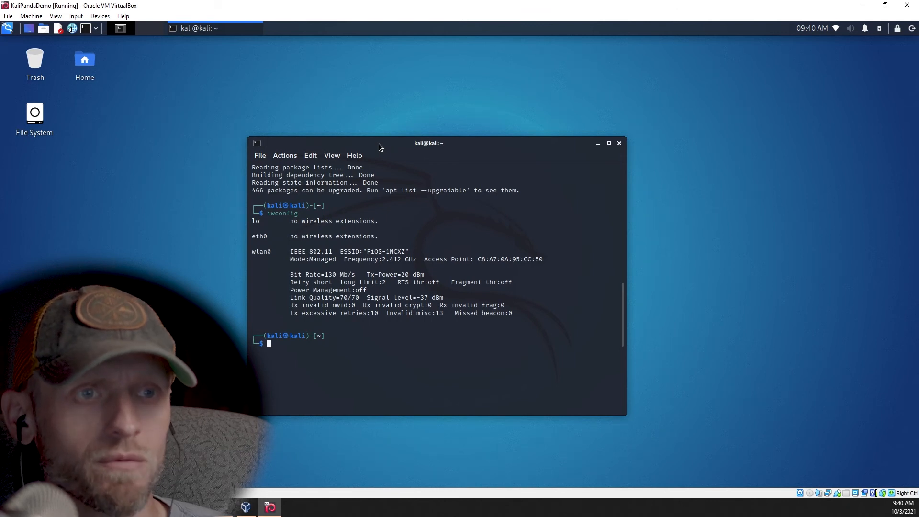
{"action": "mouse_move", "coordinate": [454, 147]}
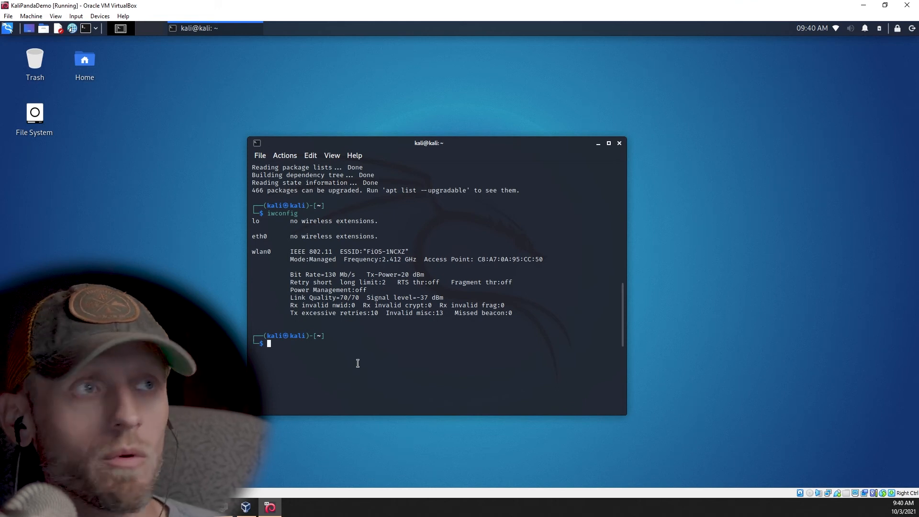
Step: Disconnect from the FiOS-1NCXZ Wi-Fi network via the network applet
{"action": "left_click", "coordinate": [835, 27]}
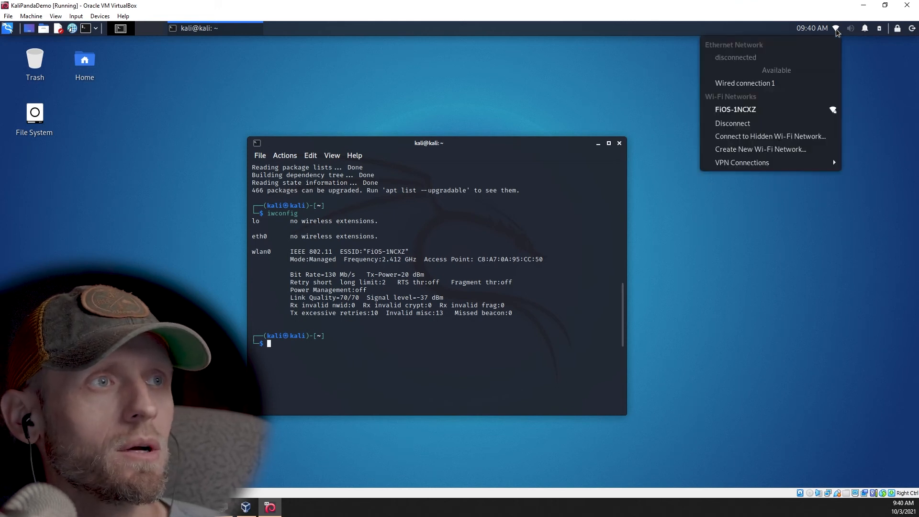
{"action": "left_click", "coordinate": [732, 123]}
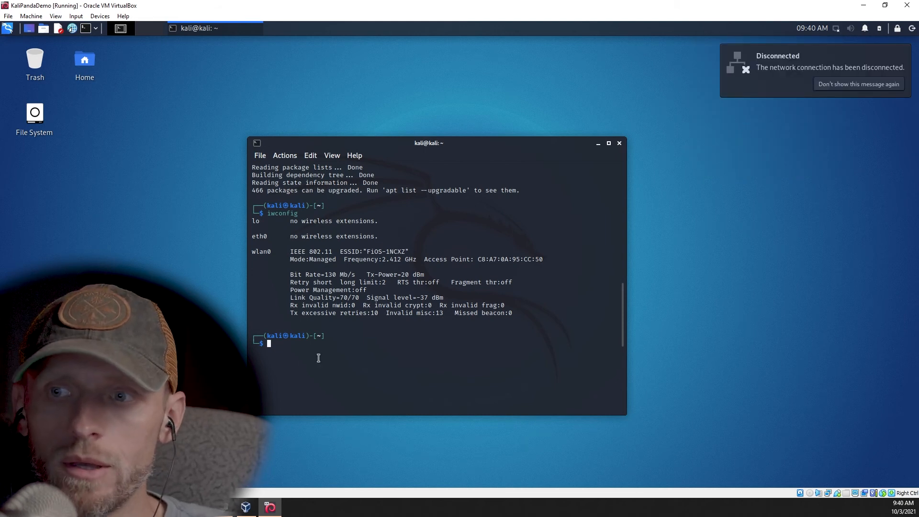
Step: Run sudo airmon-ng check, then check kill to stop NetworkManager and wpa_supplicant
{"action": "type", "text": "sudo apt update"}
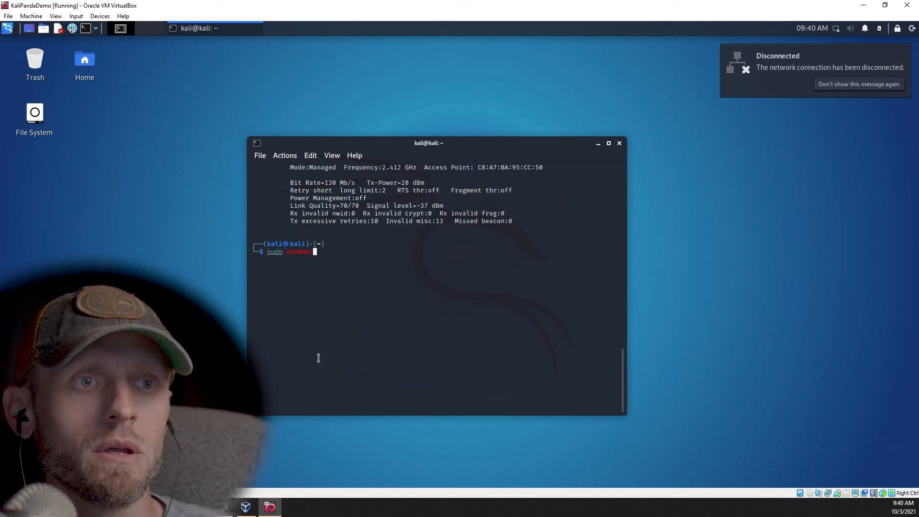
{"action": "type", "text": "airmon-ng check"}
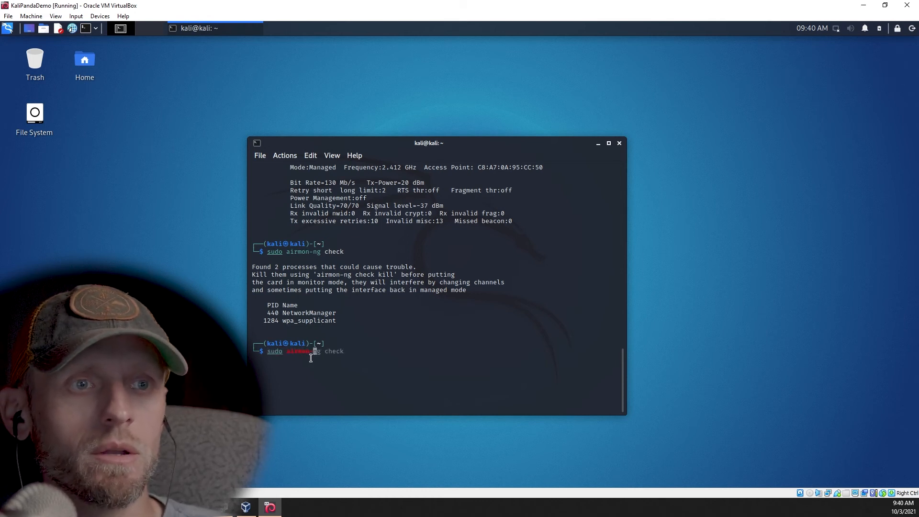
{"action": "type", "text": "ki"}
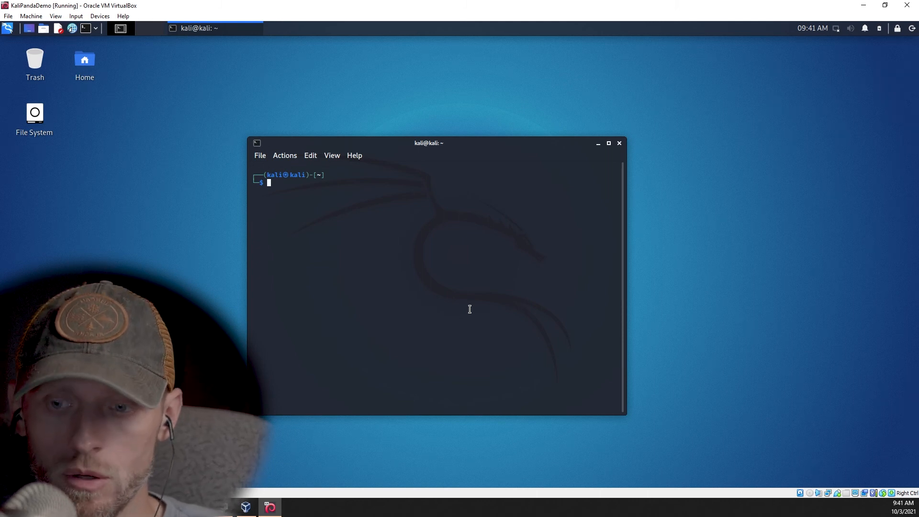
Step: Run sudo airmon-ng start wlan0 to create wlan0mon in monitor mode
{"action": "type", "text": "sudo airmon-ng check"}
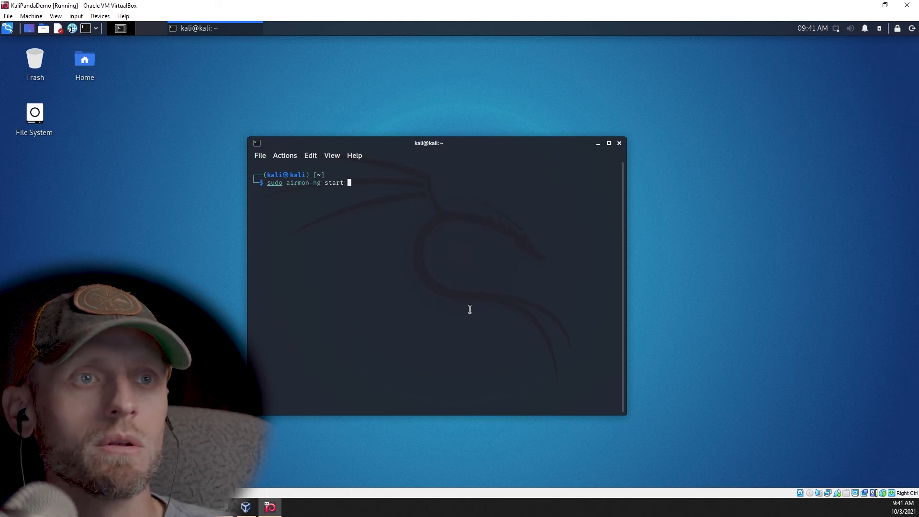
{"action": "type", "text": "wlan0"}
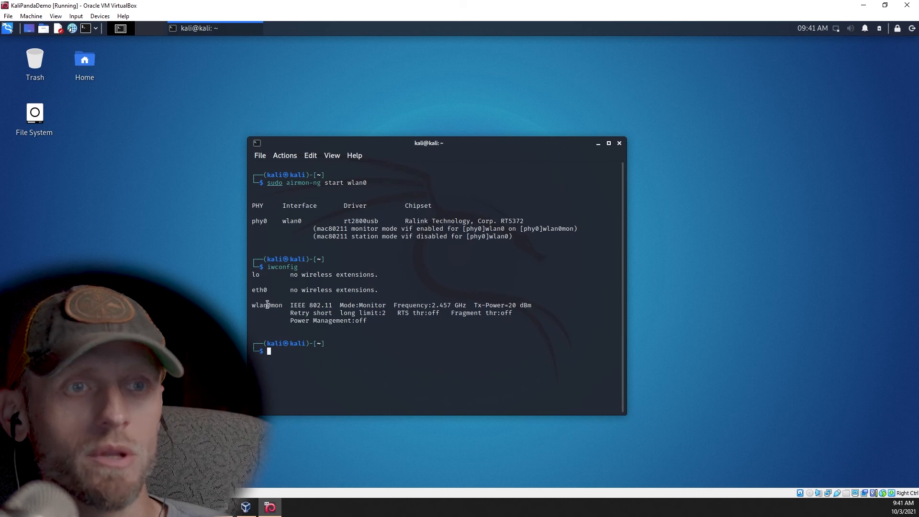
{"action": "mouse_move", "coordinate": [337, 345]}
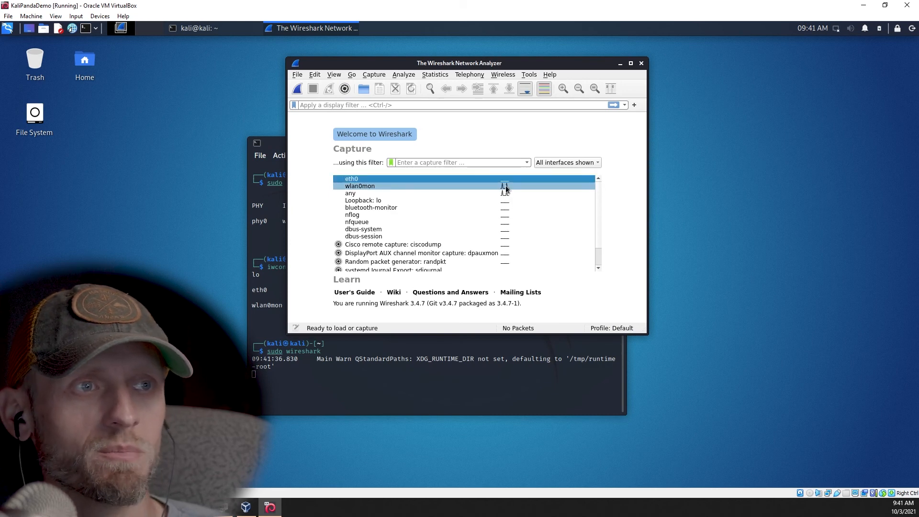
Step: Select wlan0mon in Wireshark's interface list and start a live capture
{"action": "left_click", "coordinate": [351, 179]}
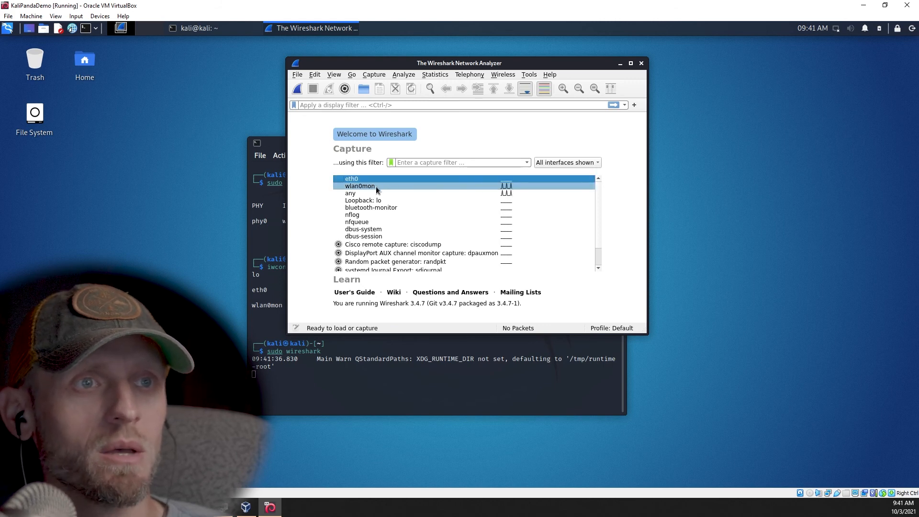
{"action": "left_click", "coordinate": [359, 186]}
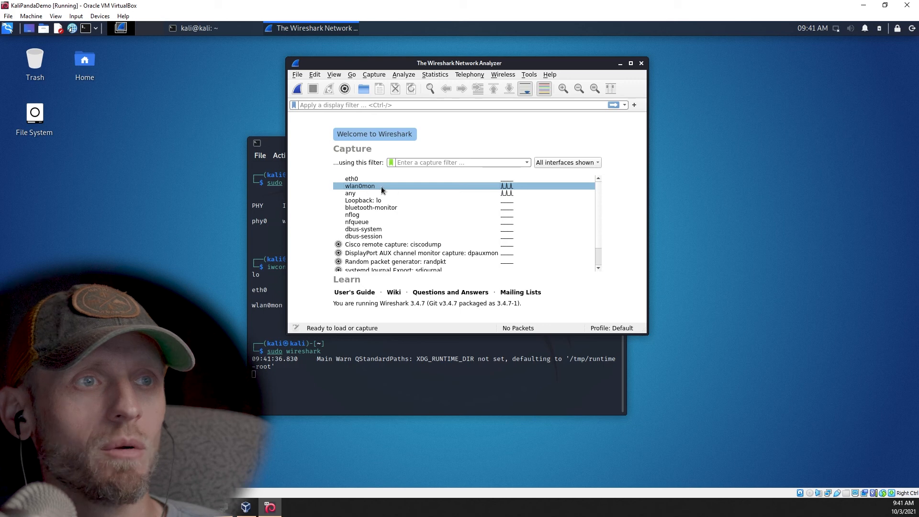
{"action": "mouse_move", "coordinate": [510, 190]}
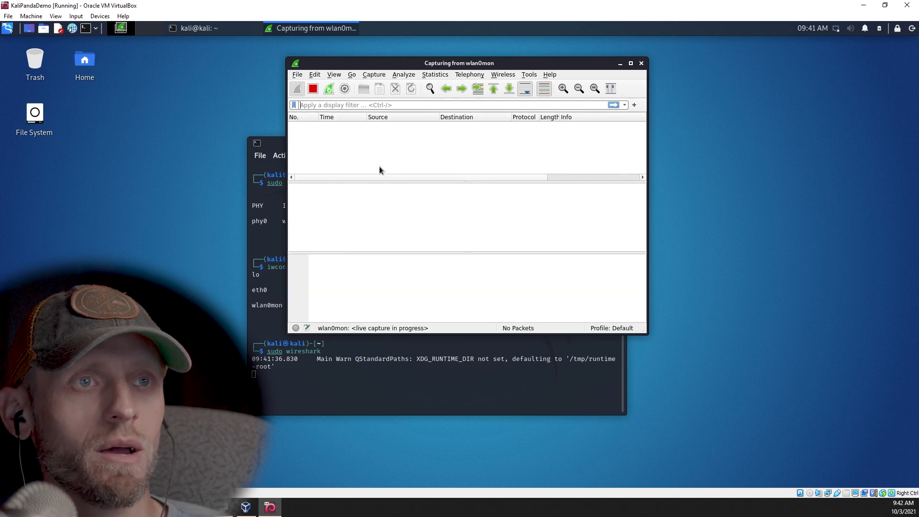
Step: Enlarge the Wireshark window to watch the incoming 802.11 frames on wlan0mon
{"action": "left_click_drag", "start_coordinate": [459, 63], "coordinate": [414, 80]}
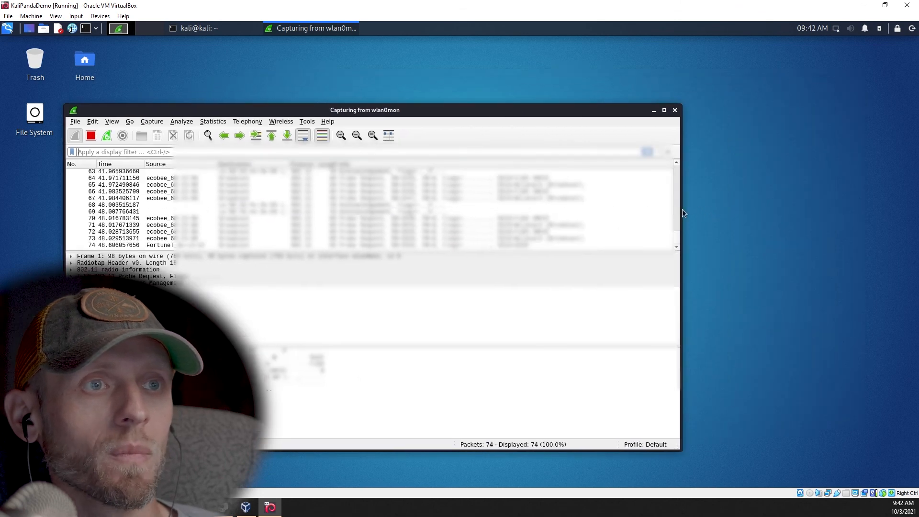
{"action": "mouse_move", "coordinate": [689, 215]}
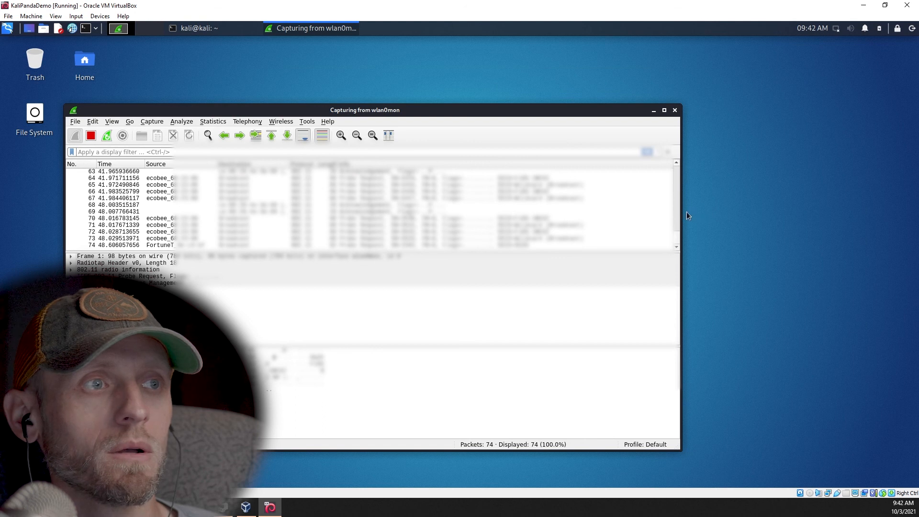